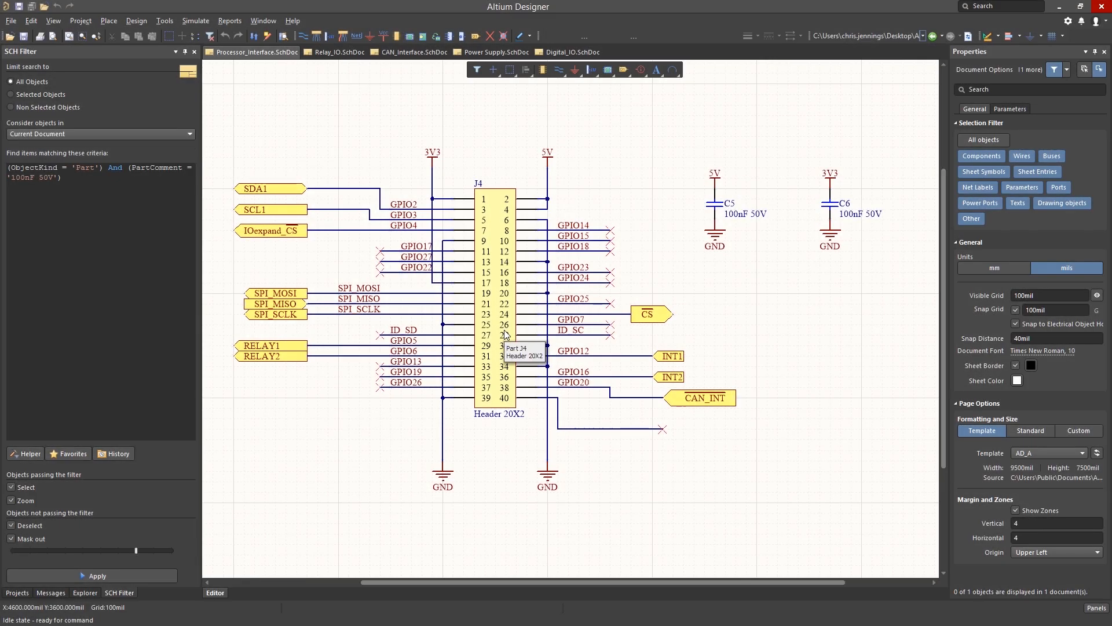
mouse_move(759, 226)
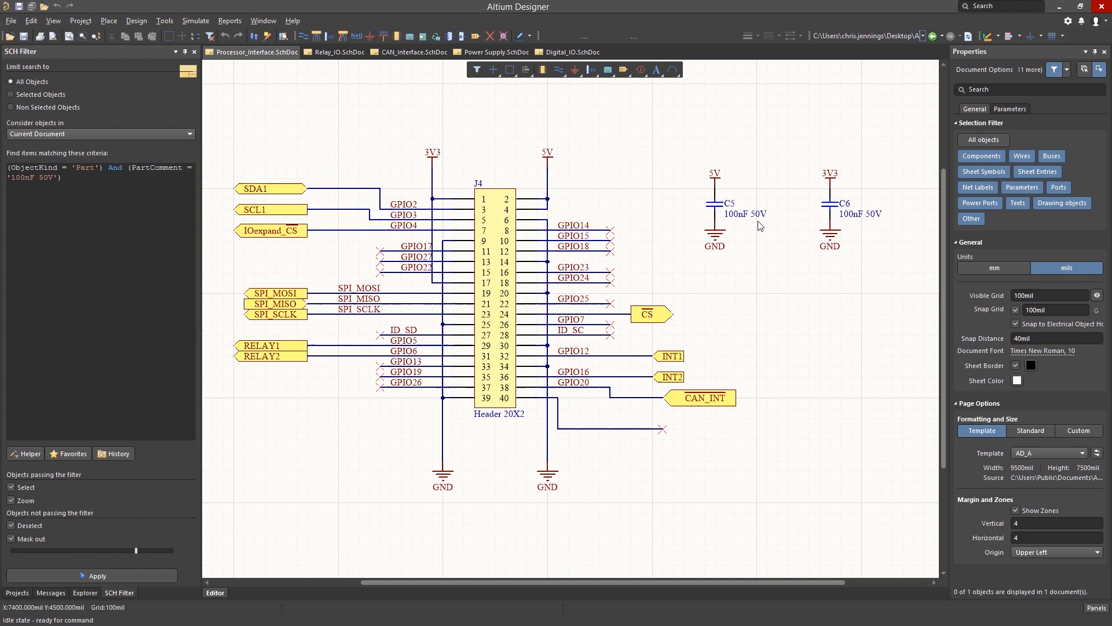
Step: Select capacitor C5 and launch Find Similar Objects from its context menu
left_click(718, 206)
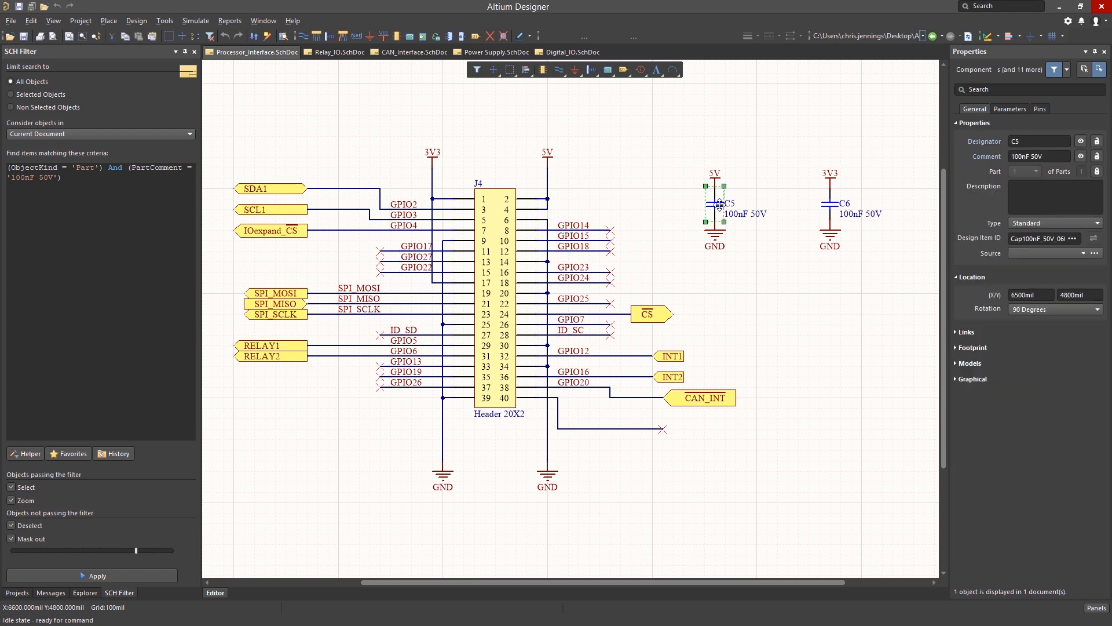
right_click(719, 211)
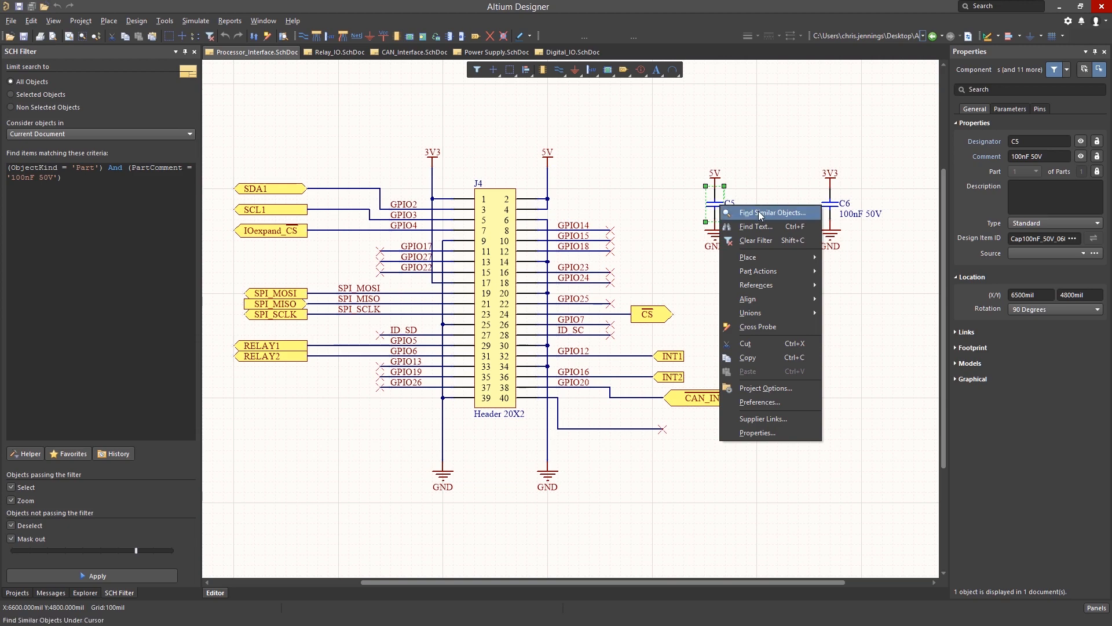
left_click(770, 212)
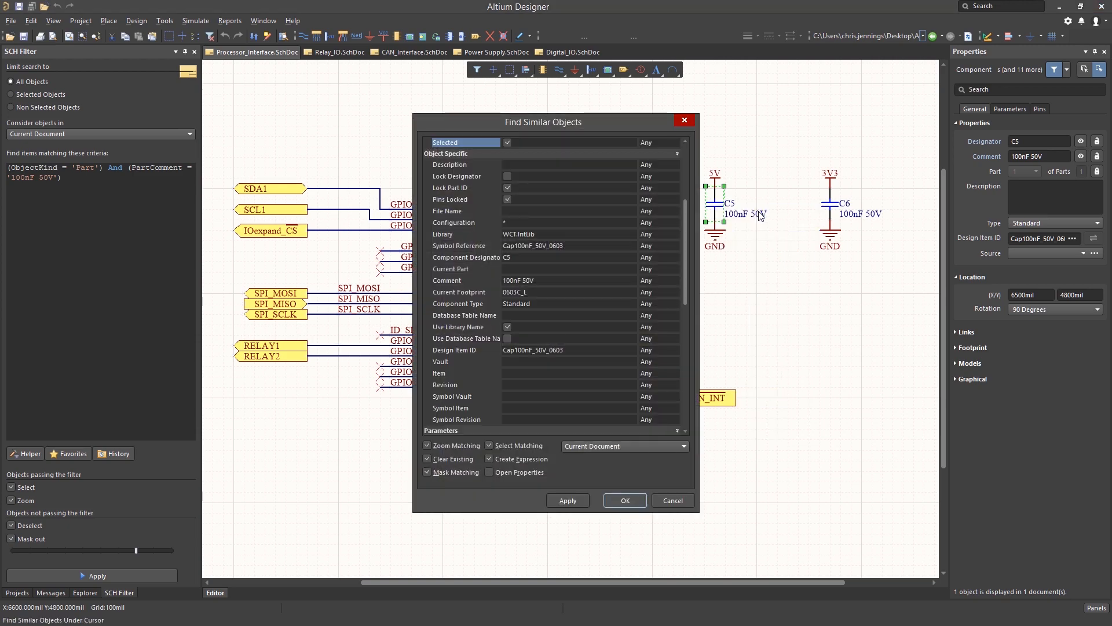
mouse_move(581, 241)
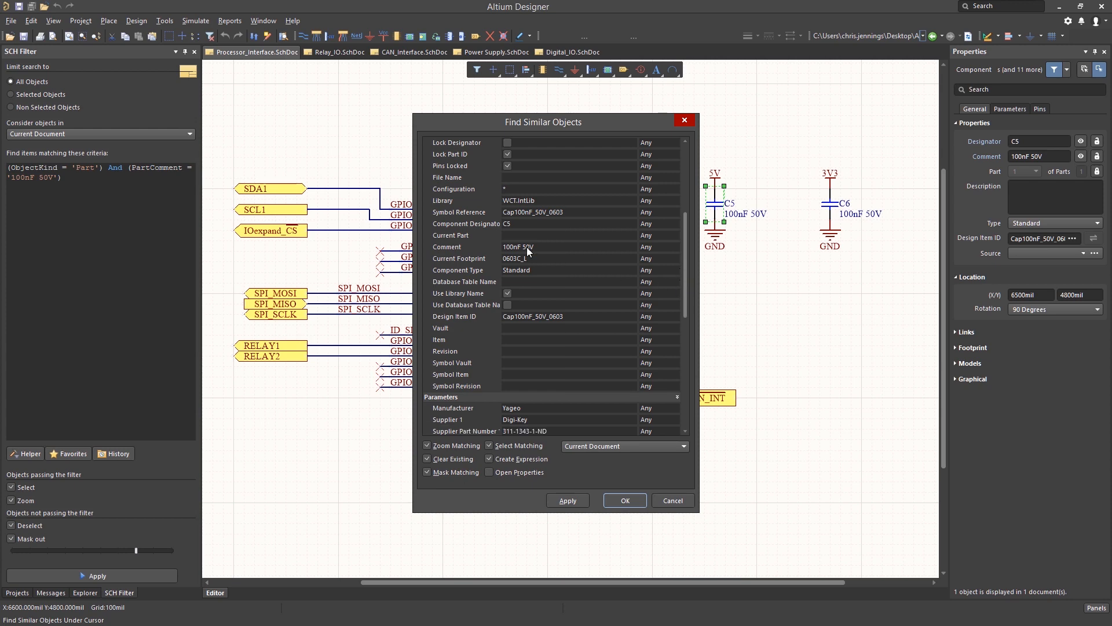
Step: Require the Comment 100nF 50V to be Same and enable Select Matching
double_click(518, 246)
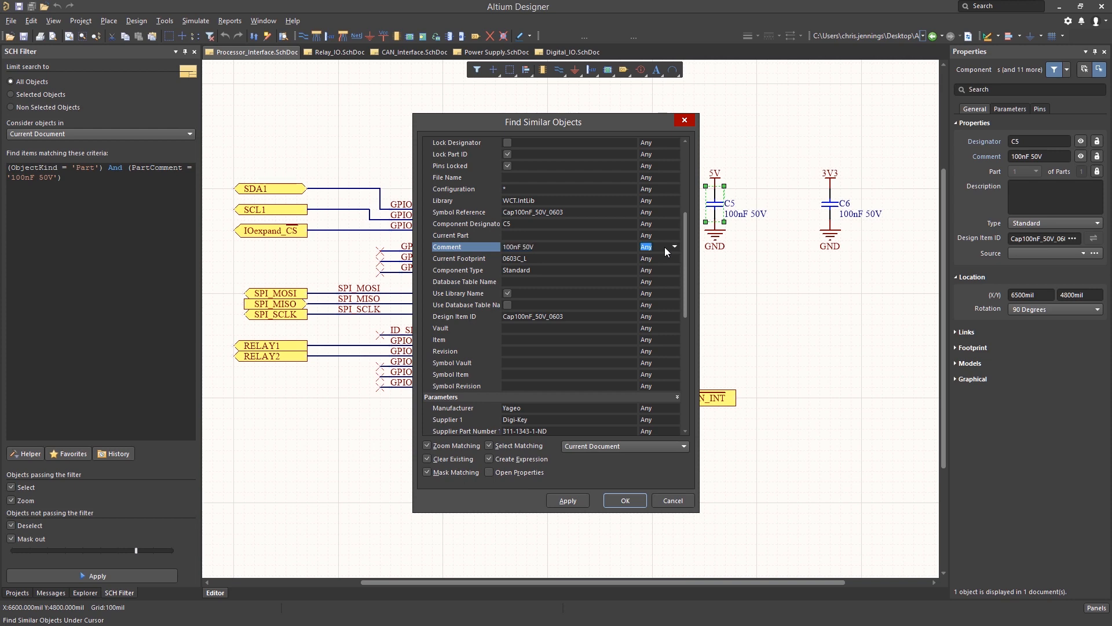
left_click(673, 245)
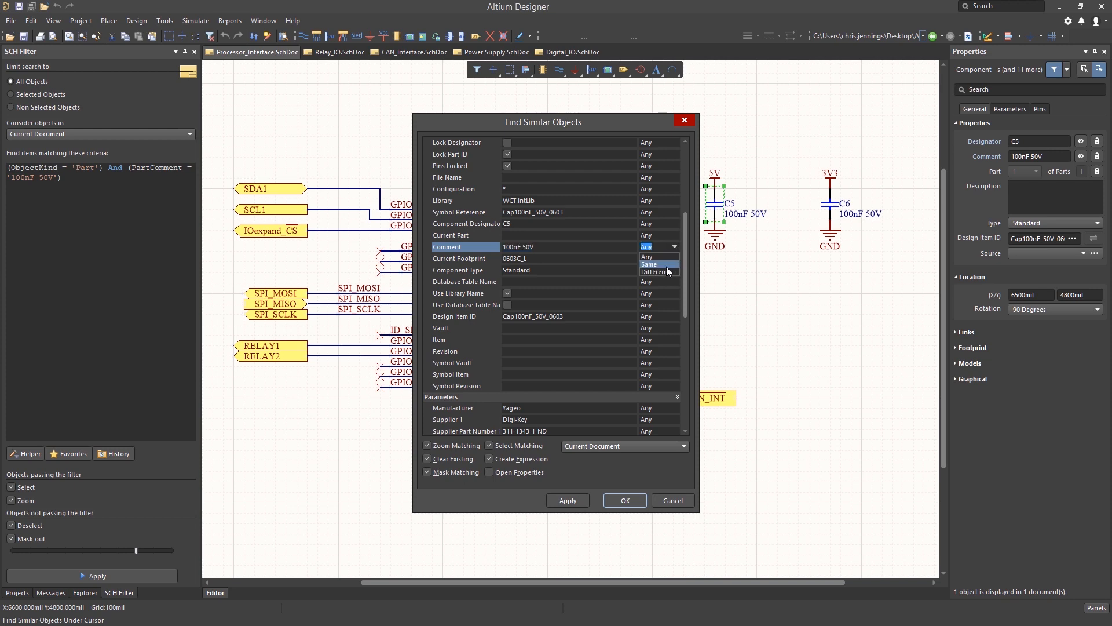
left_click(649, 263)
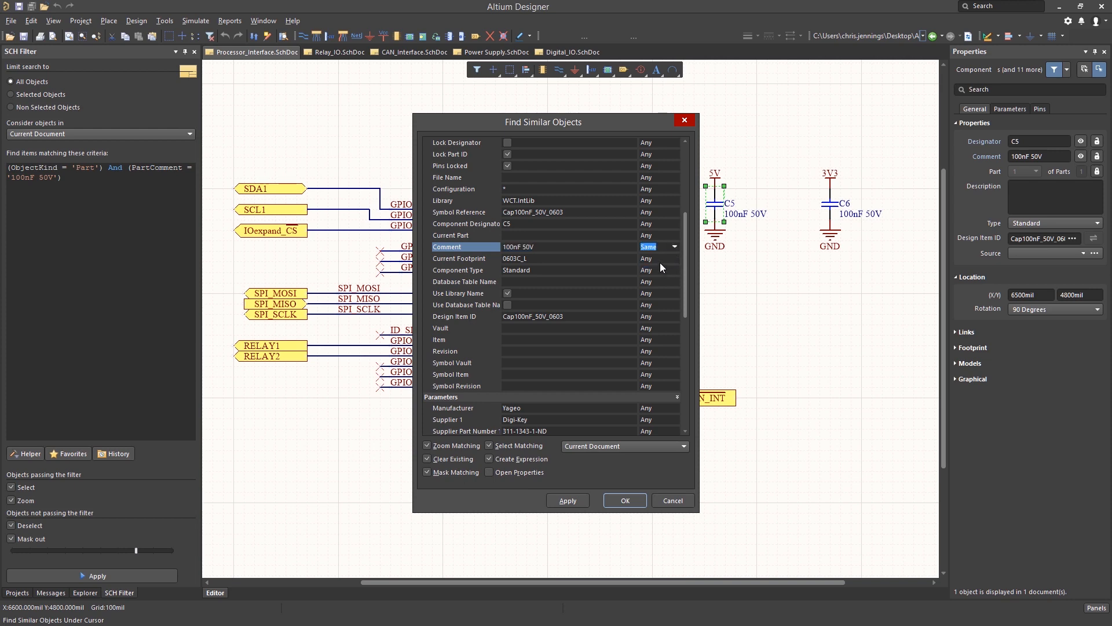
left_click(674, 258)
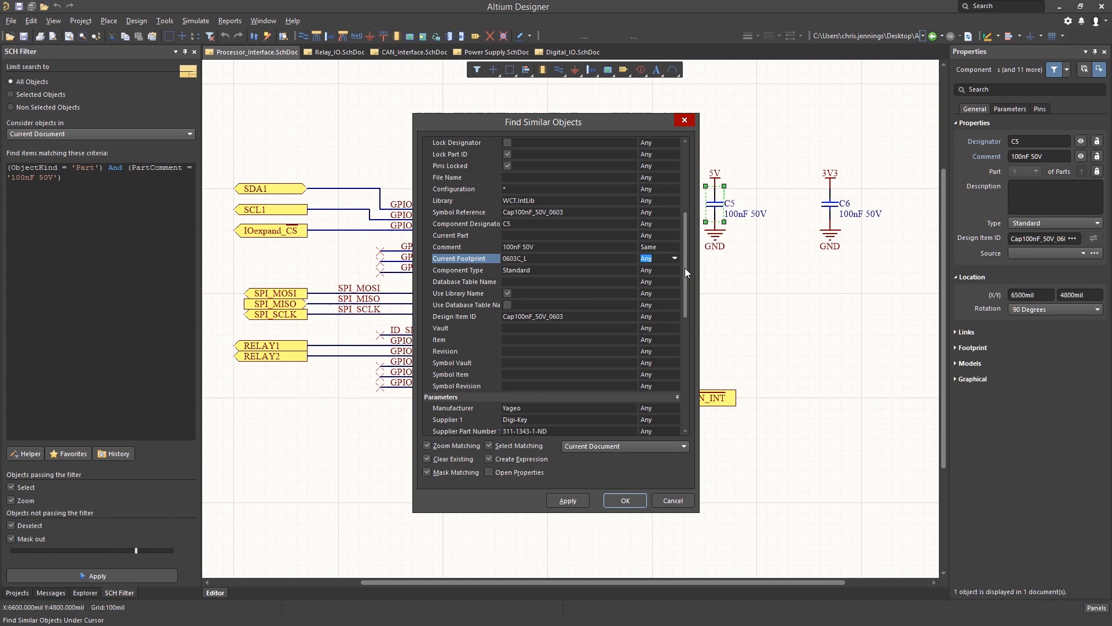
mouse_move(535, 470)
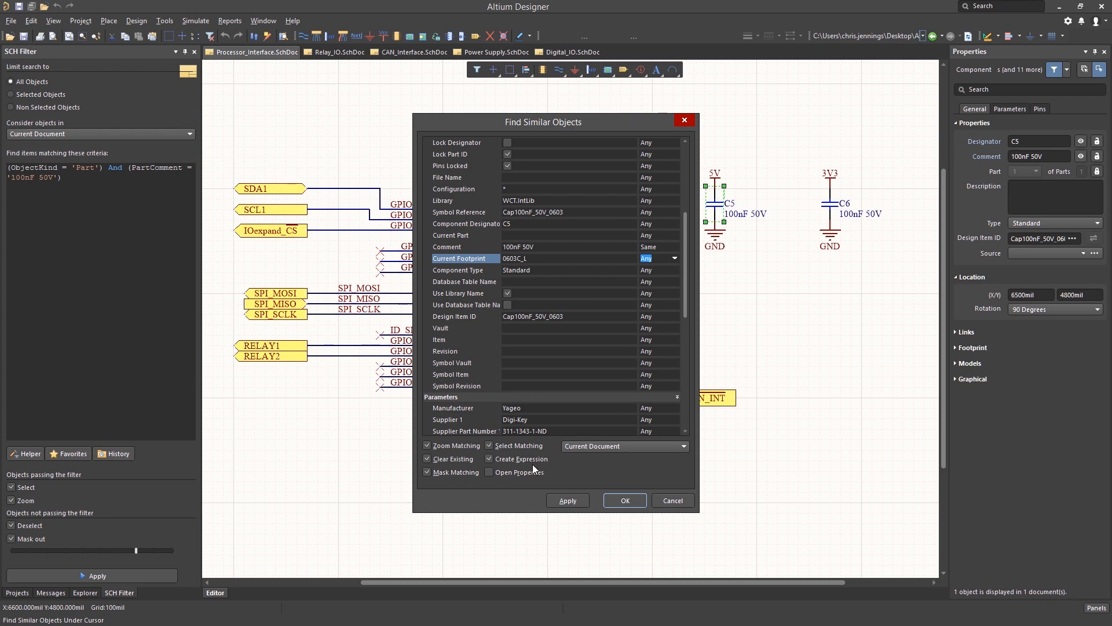
left_click(489, 445)
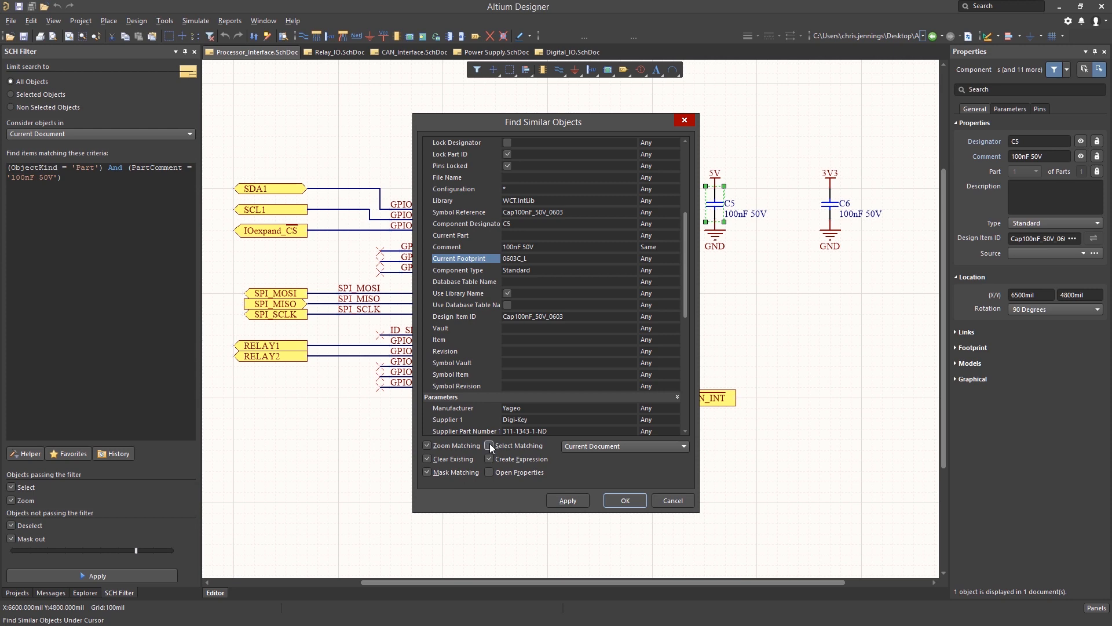
left_click(490, 445)
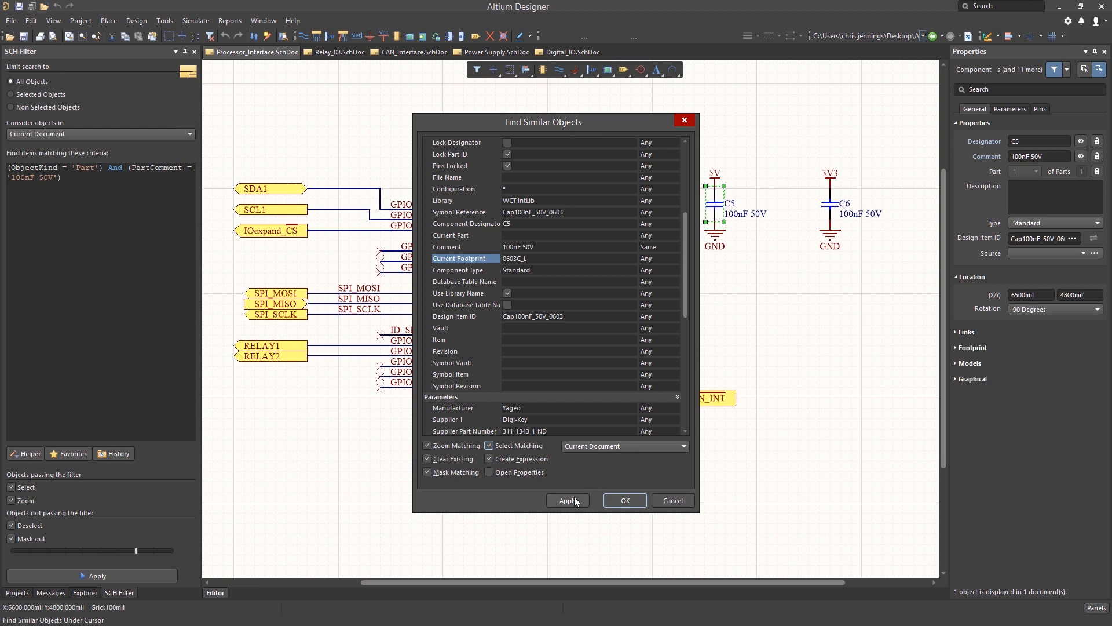
Step: Apply the search on the current sheet, then widen the scope to Project Documents and apply again
left_click(566, 501)
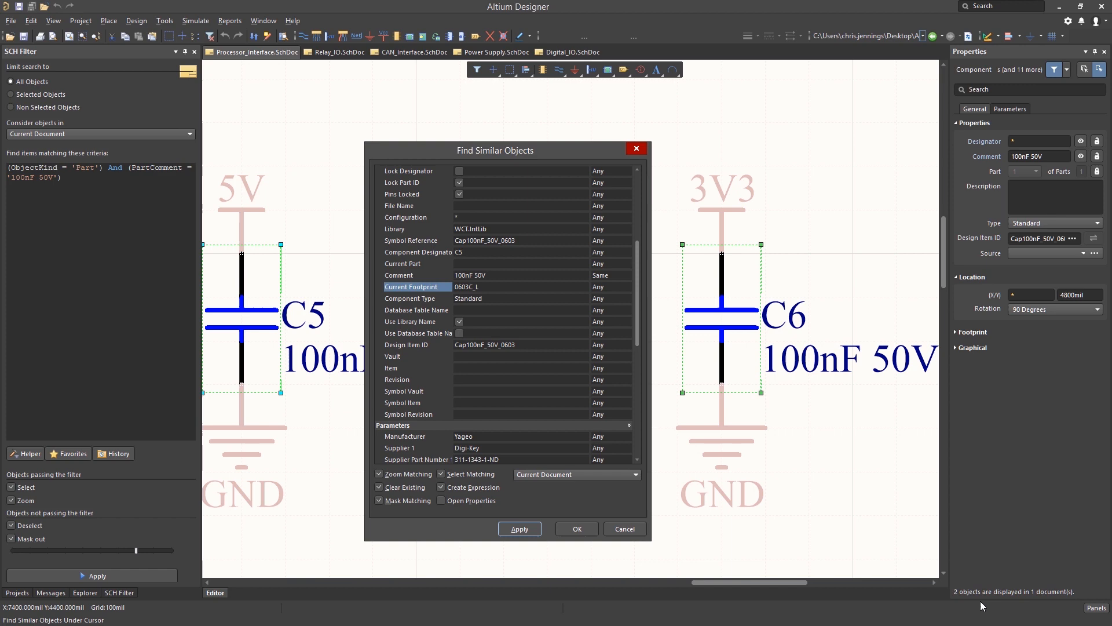
mouse_move(985, 603)
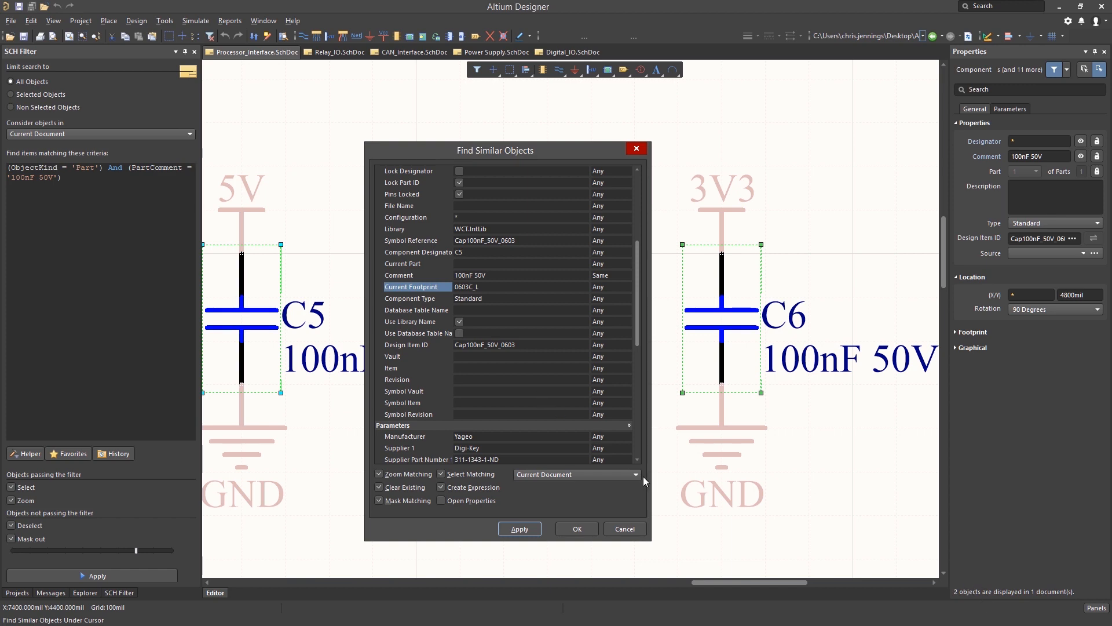
left_click(576, 474)
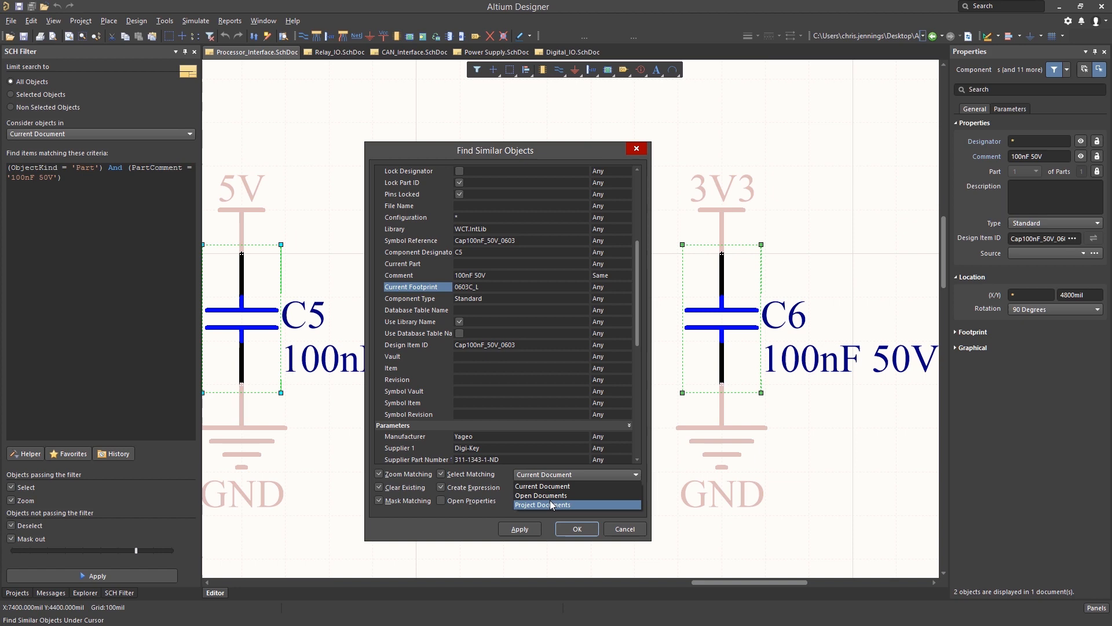
left_click(541, 504)
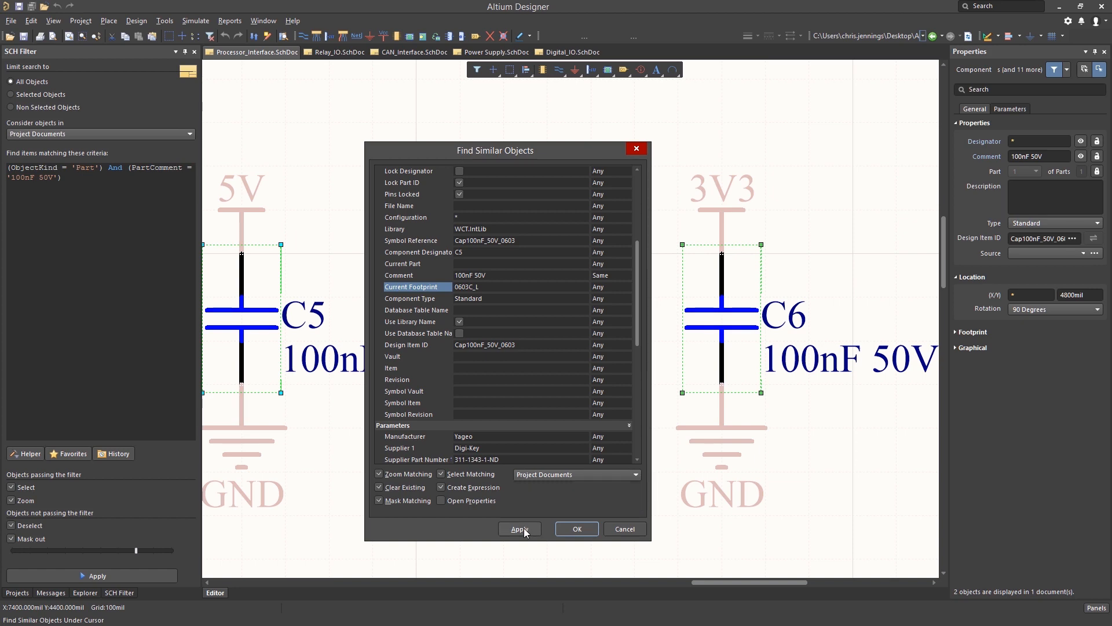
left_click(519, 528)
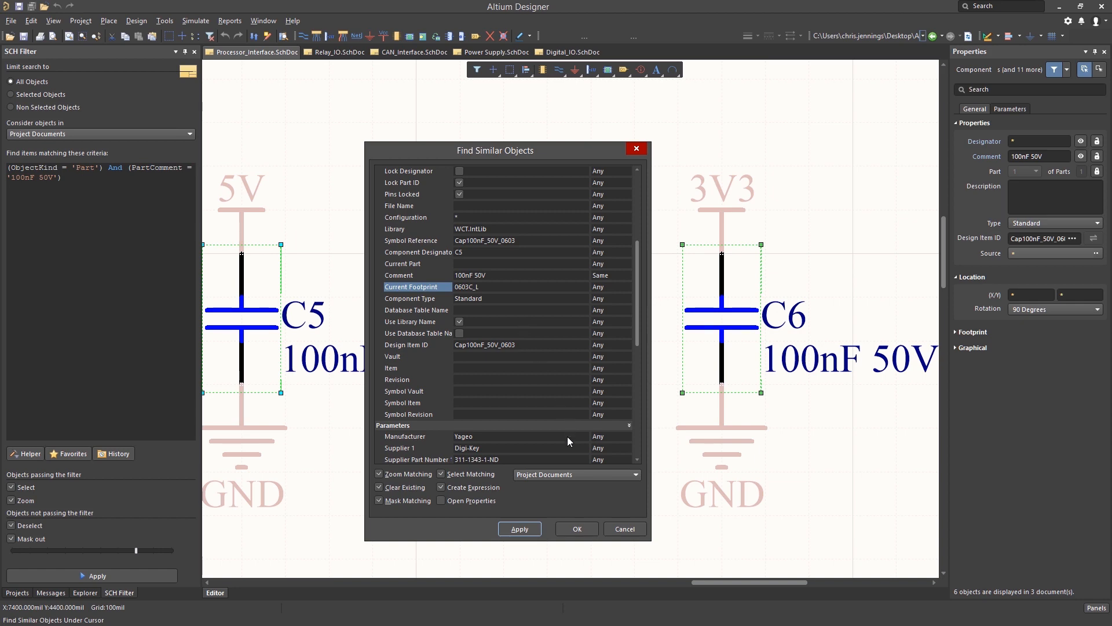
Step: Keep the six matches selected, set their Comment to 101nF 50V, and show the Projects panel
left_click(576, 529)
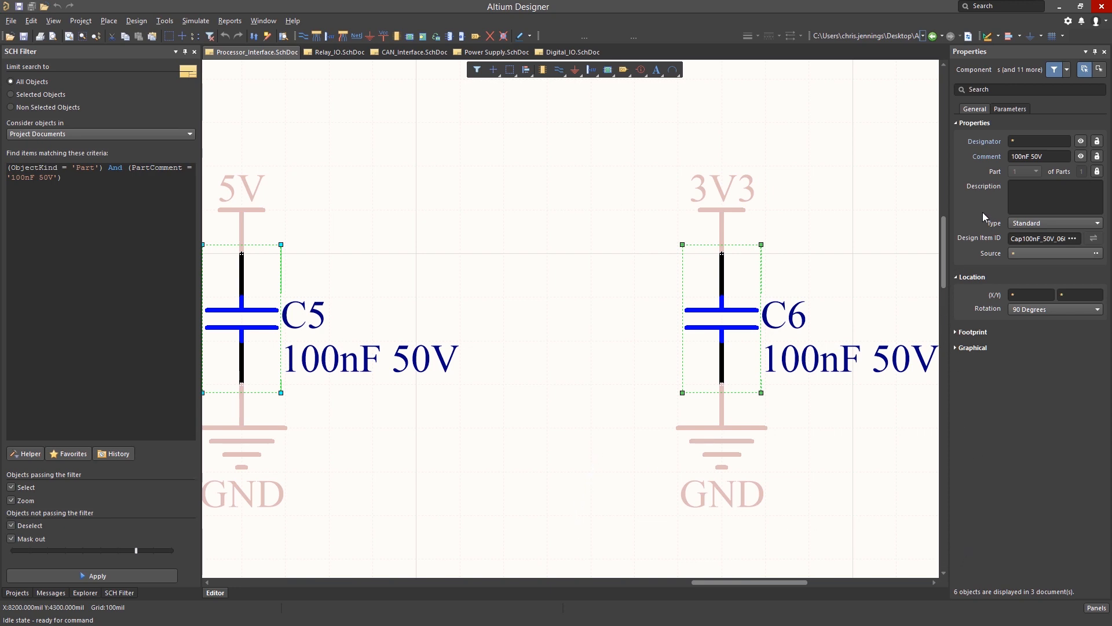
mouse_move(991, 201)
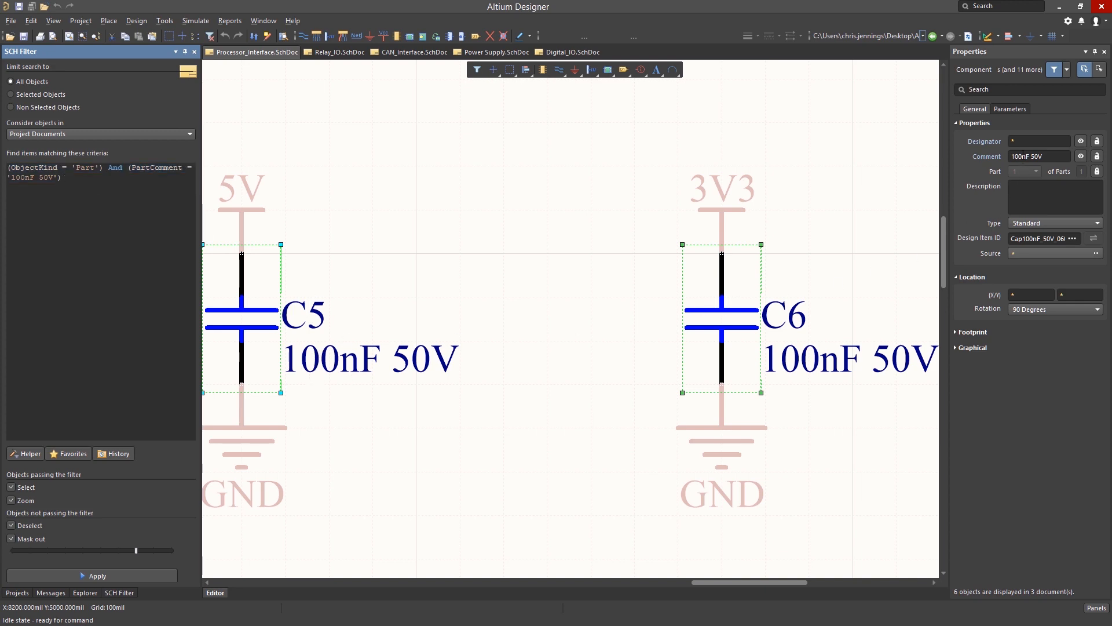
left_click(1038, 156)
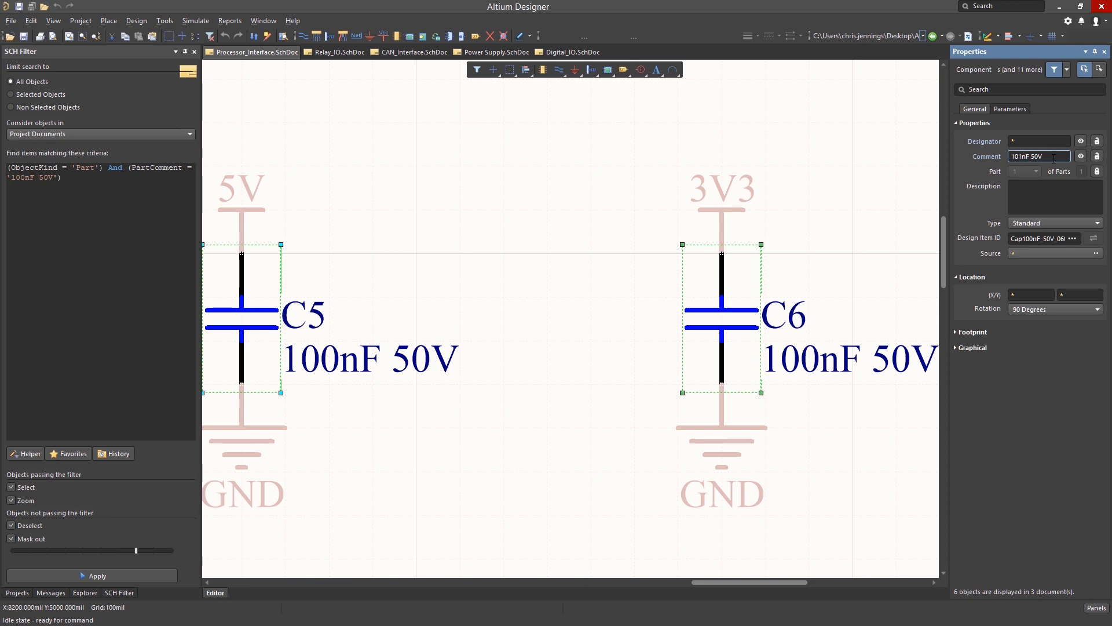
type("101nF 50V")
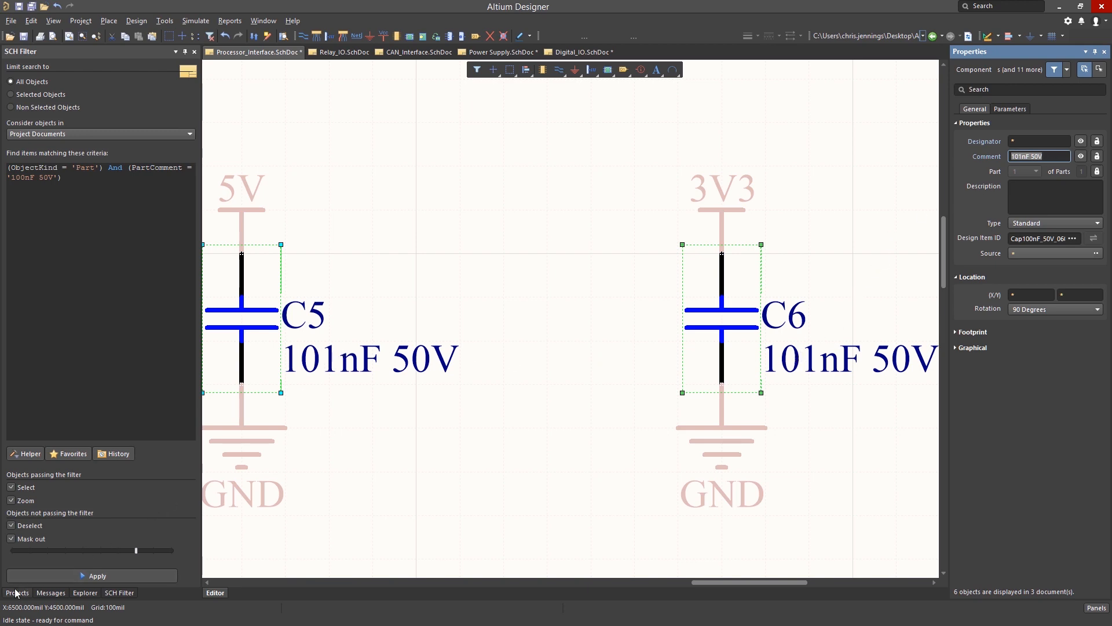
left_click(16, 592)
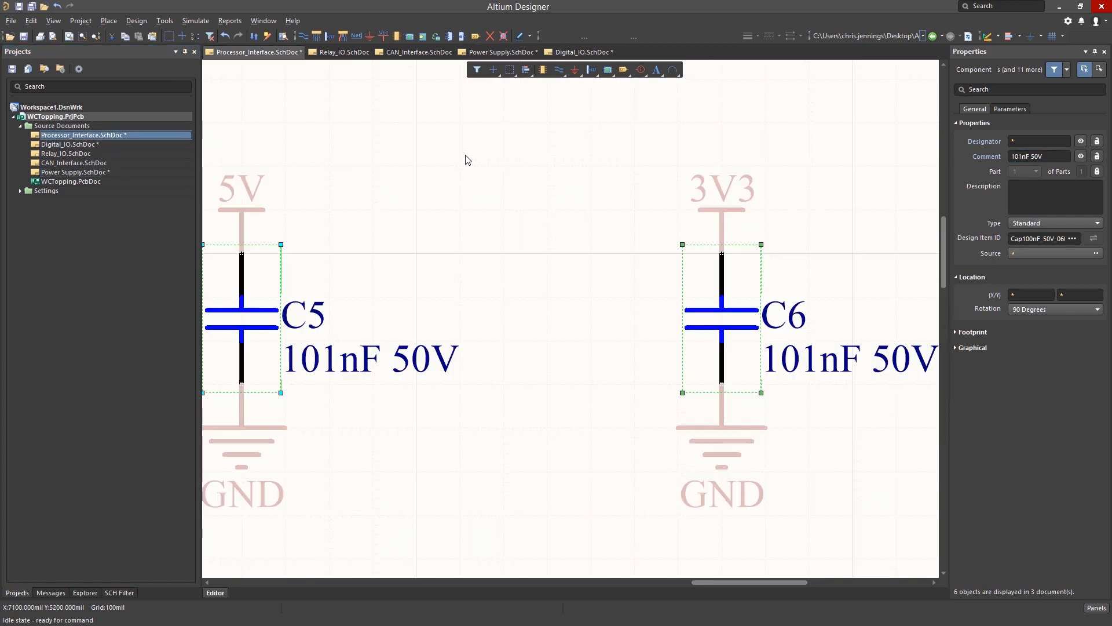
right_click(467, 160)
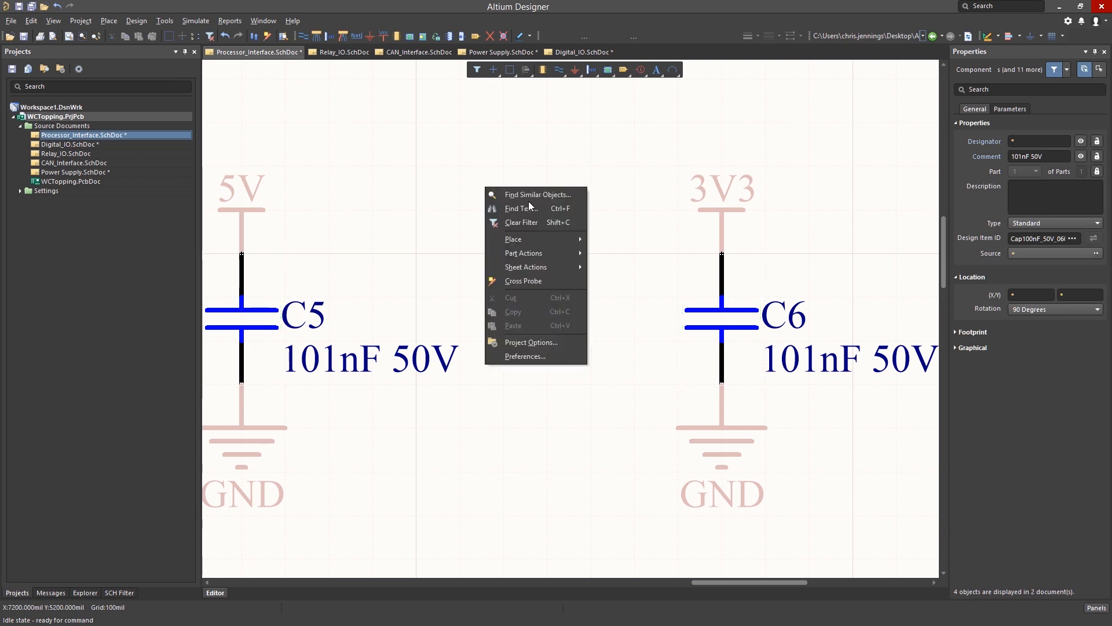
left_click(535, 228)
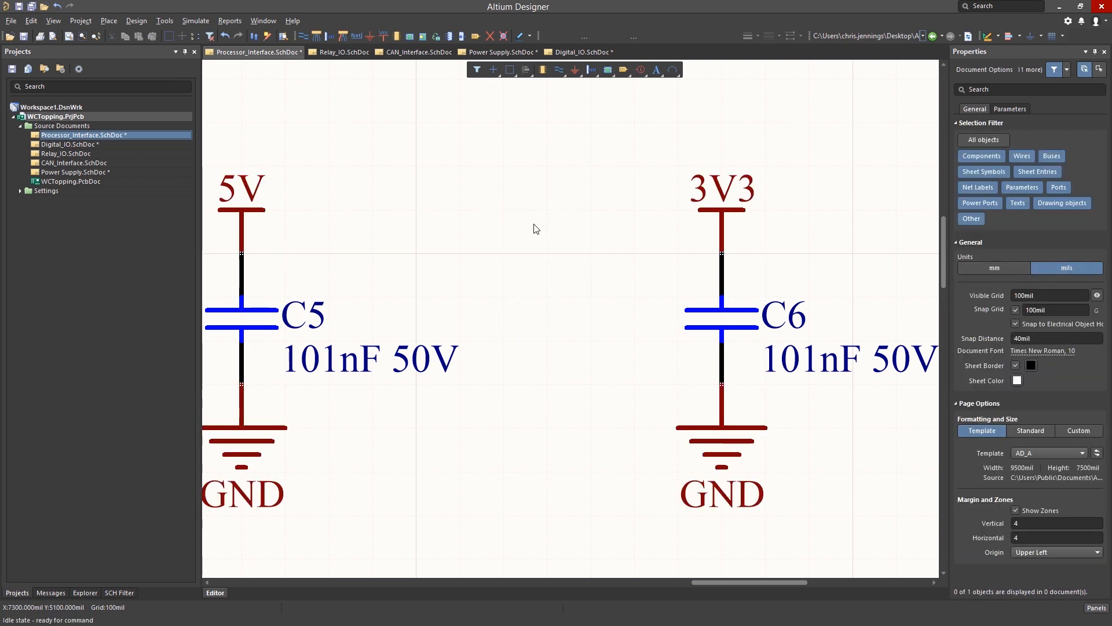
mouse_move(531, 224)
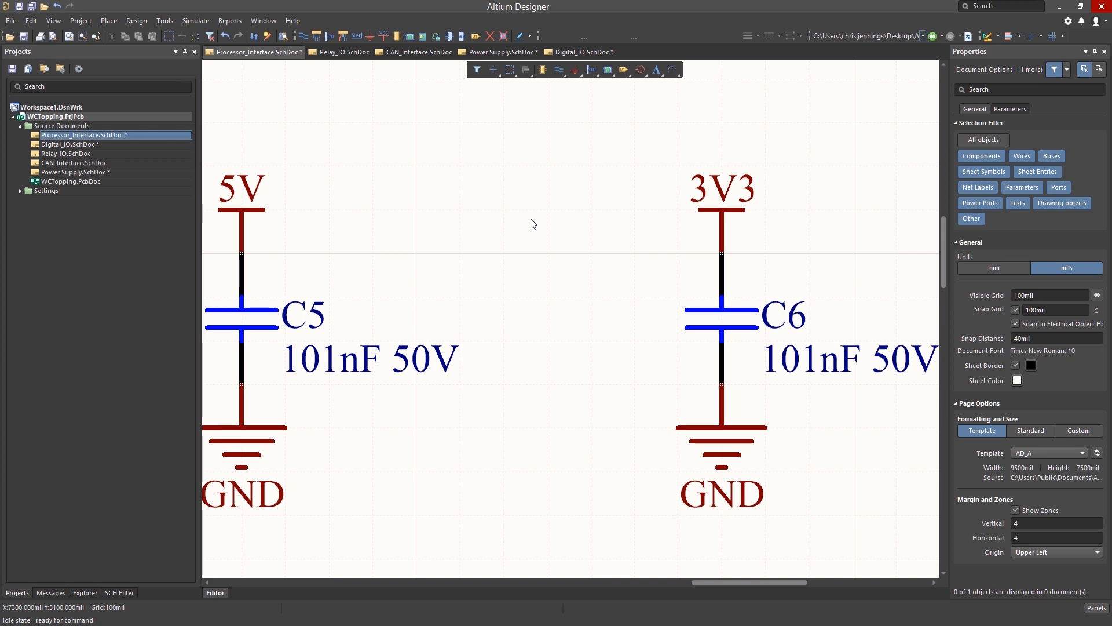
key("ctrl+z")
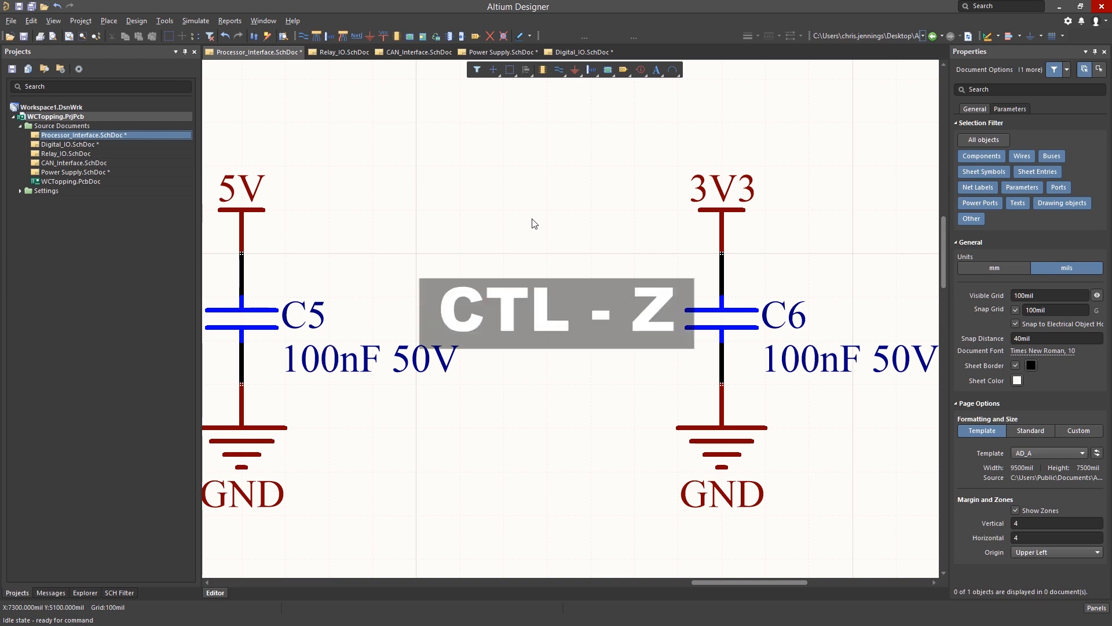
key("ctrl+z")
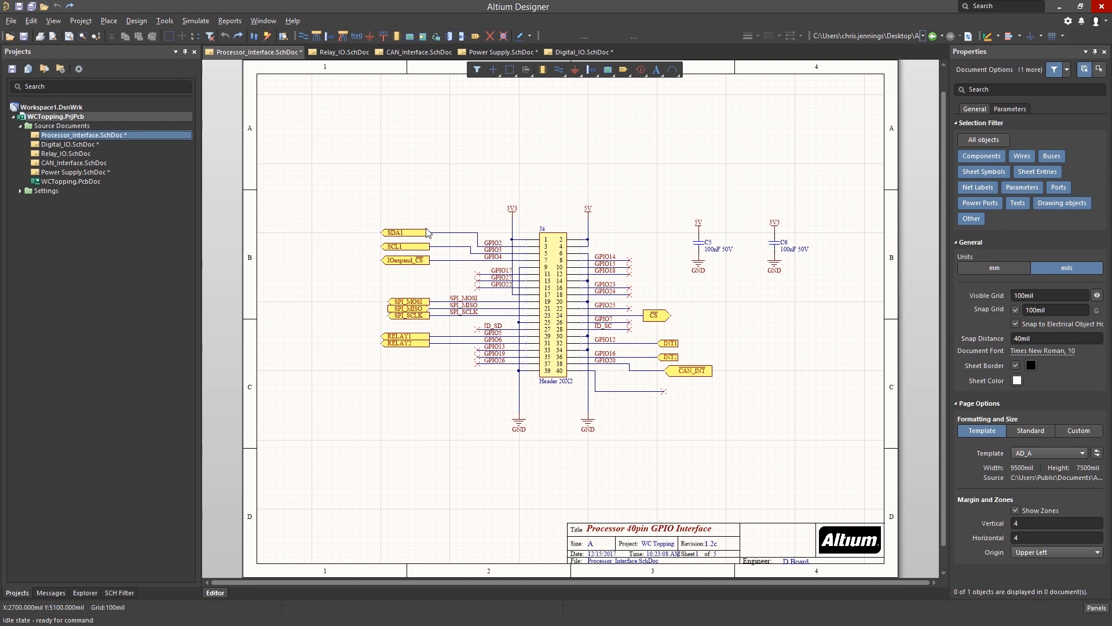
mouse_move(466, 225)
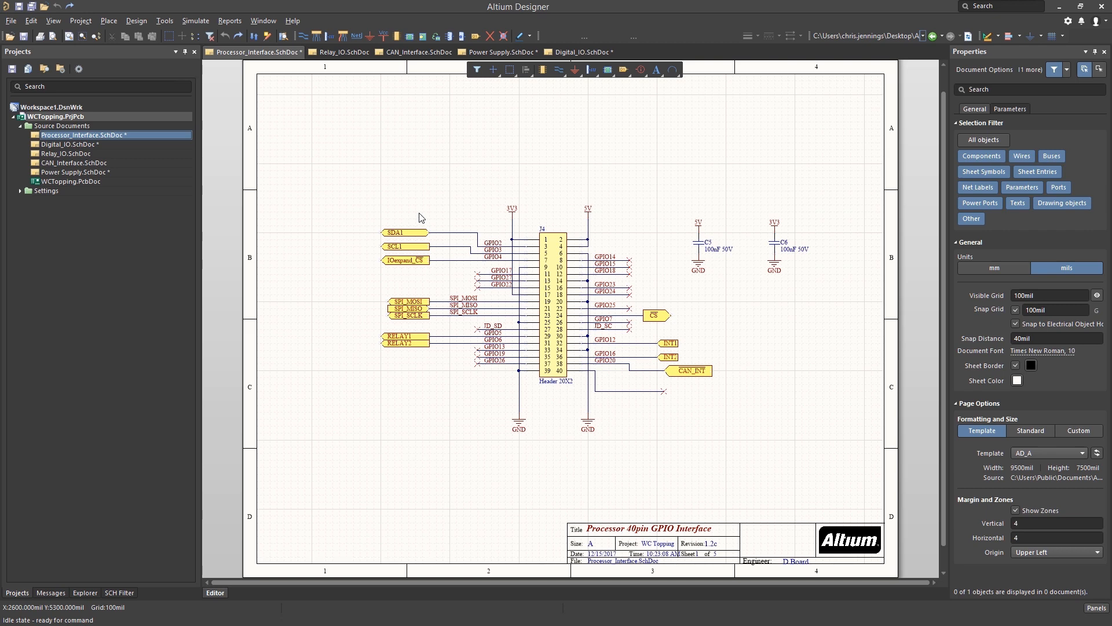
mouse_move(230, 93)
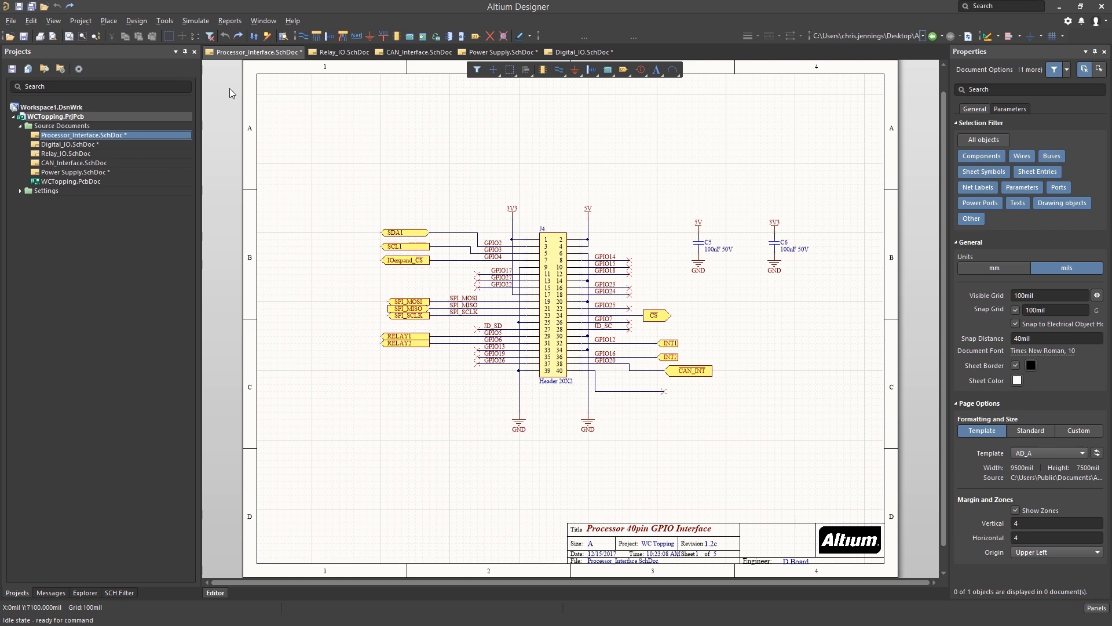
left_click(30, 19)
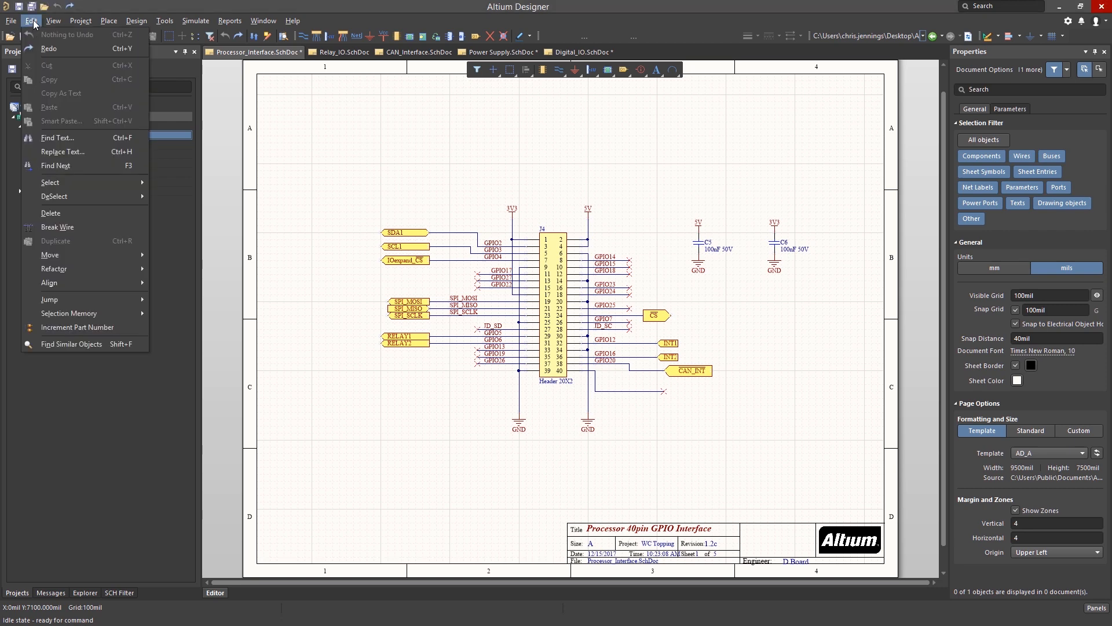
mouse_move(55, 165)
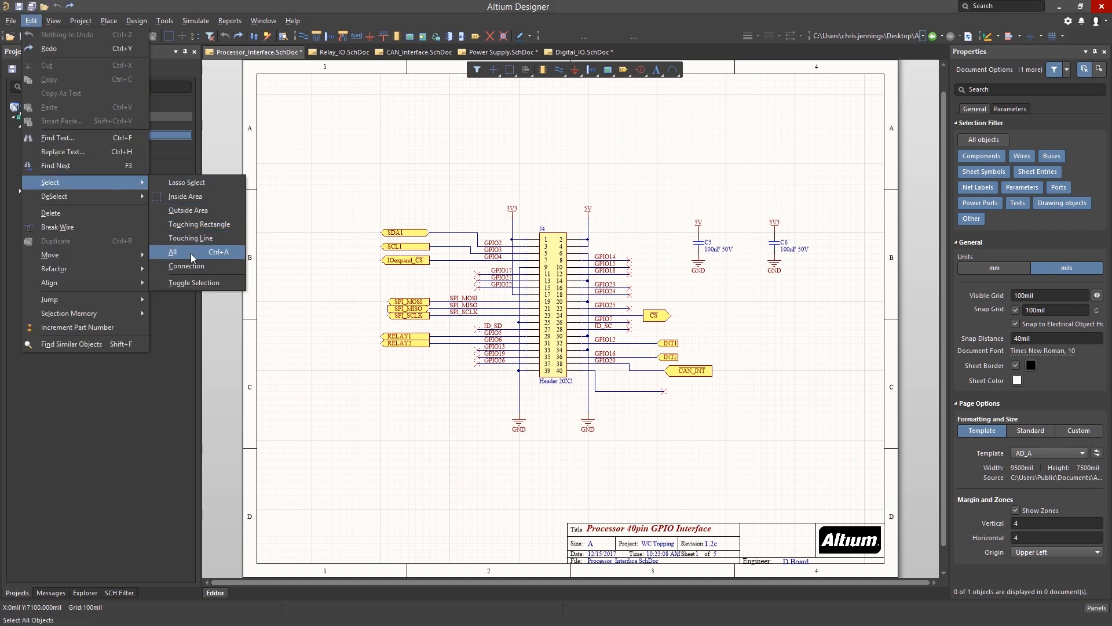
left_click(172, 252)
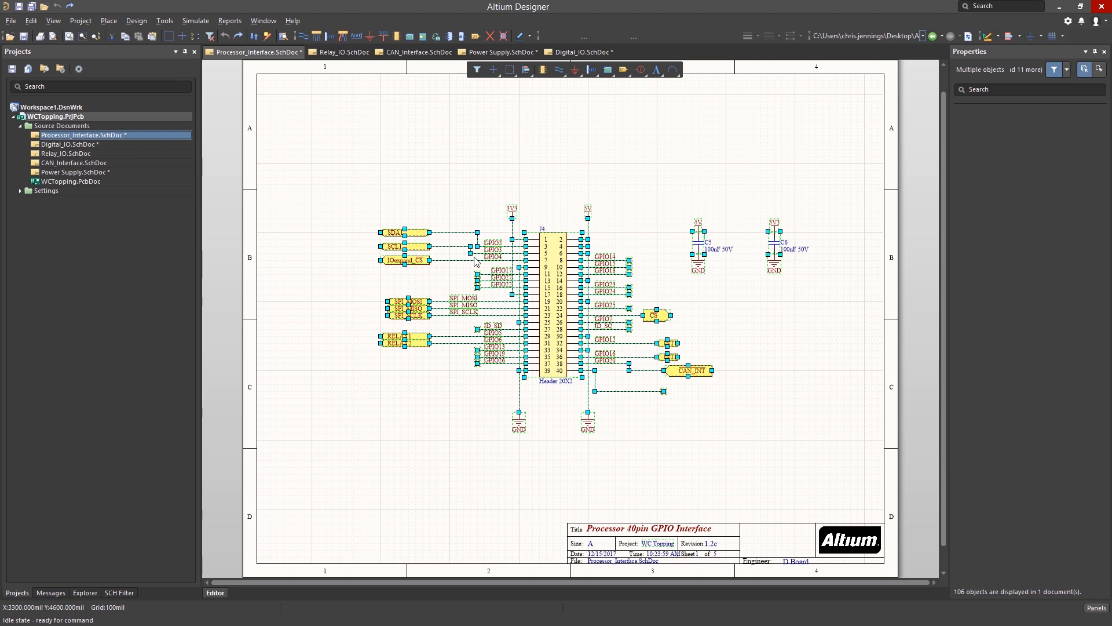
mouse_move(61, 38)
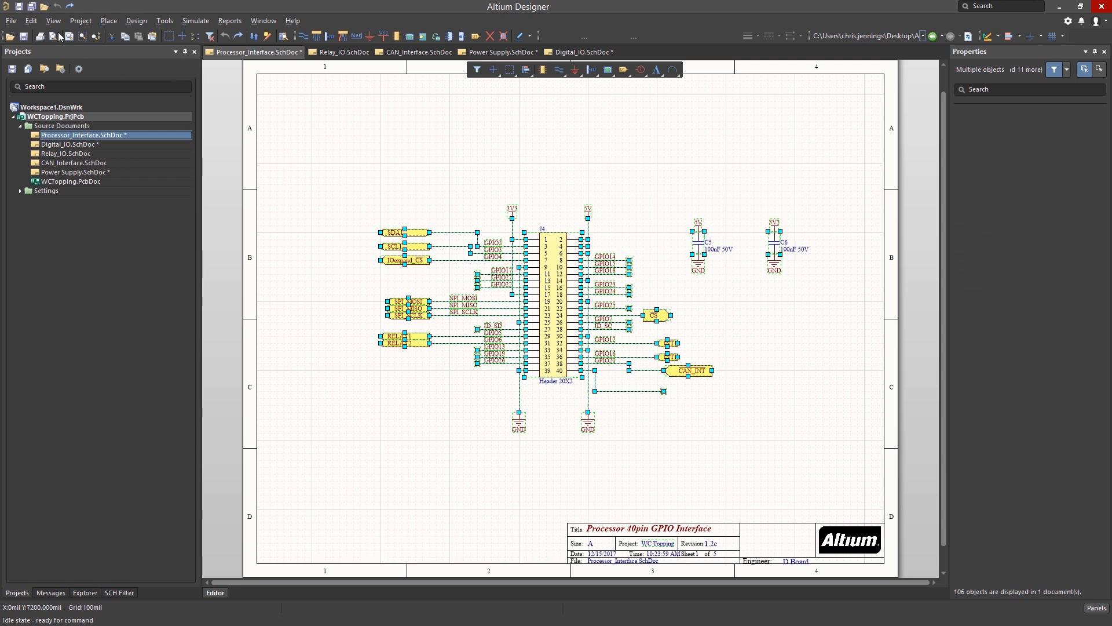
left_click(31, 21)
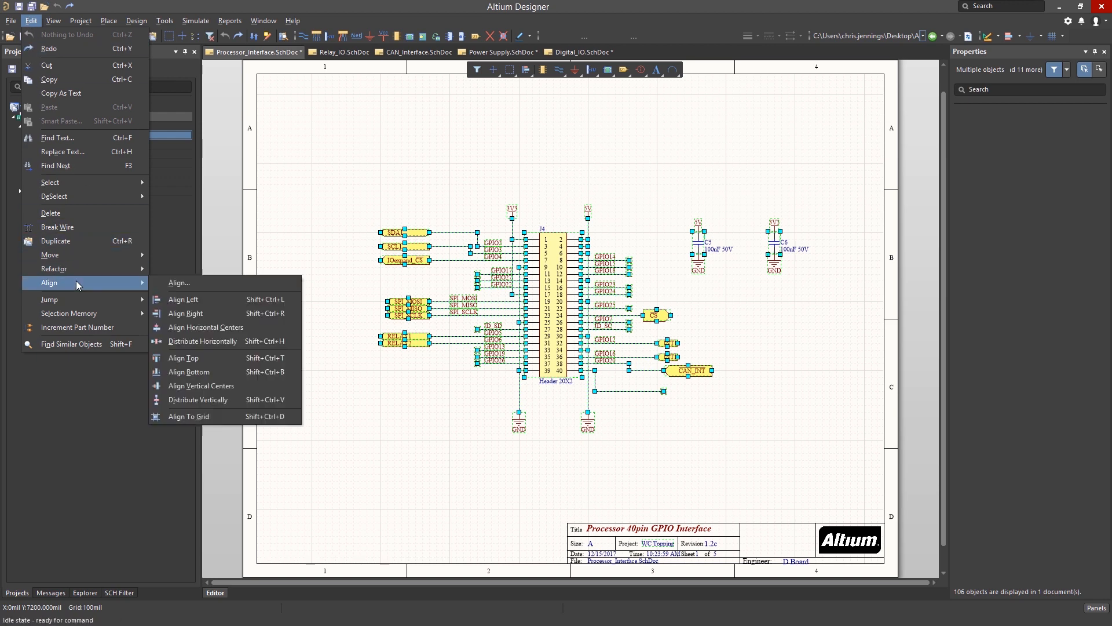
mouse_move(188, 372)
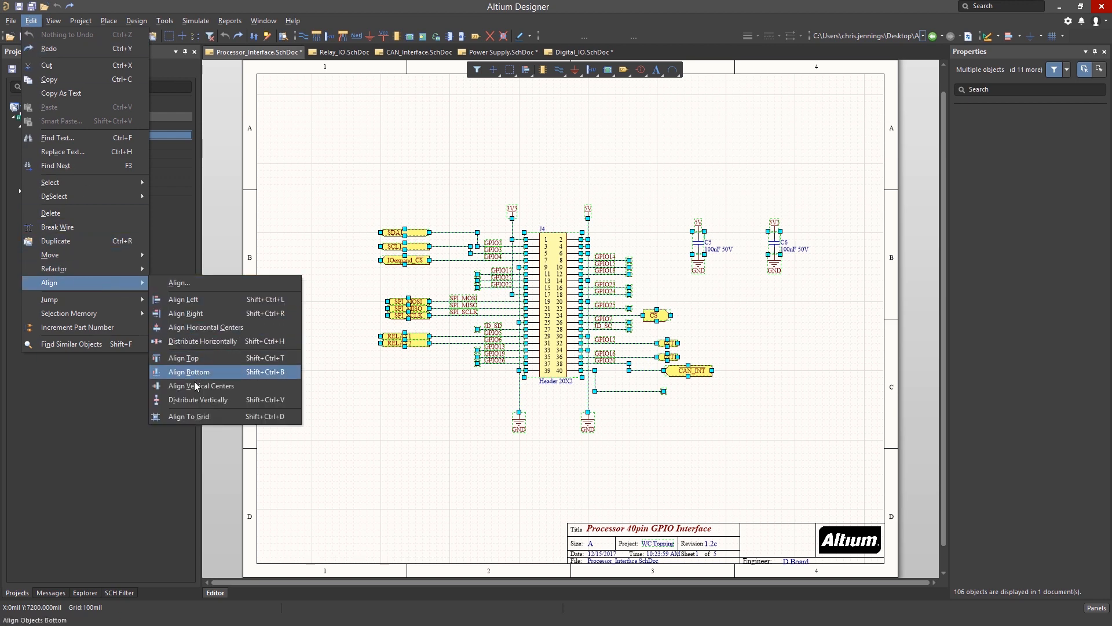
left_click(189, 372)
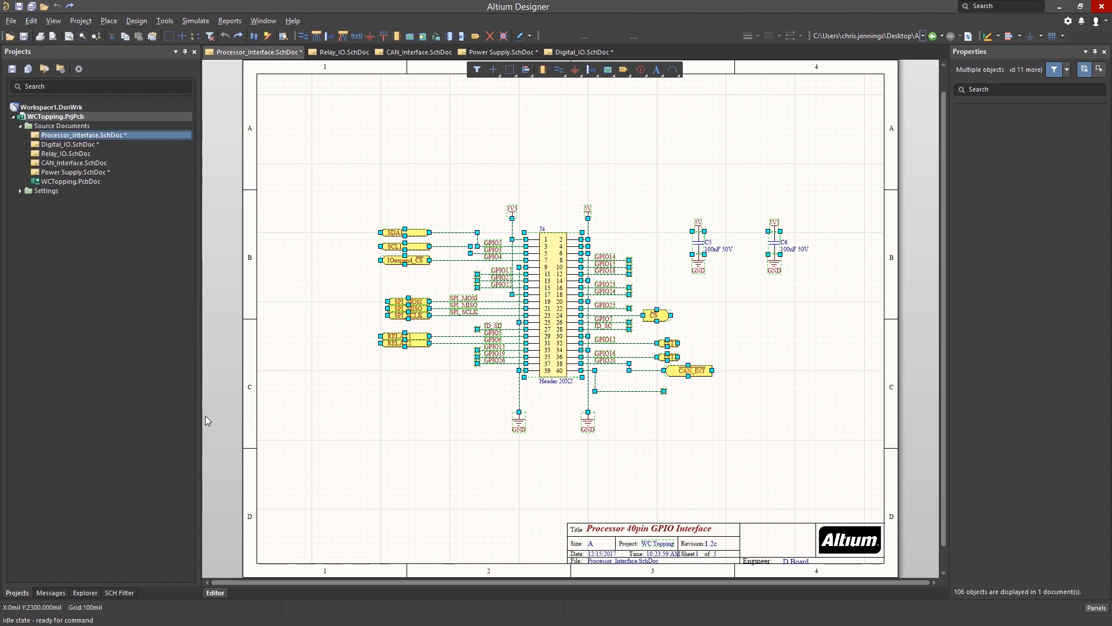
mouse_move(408, 402)
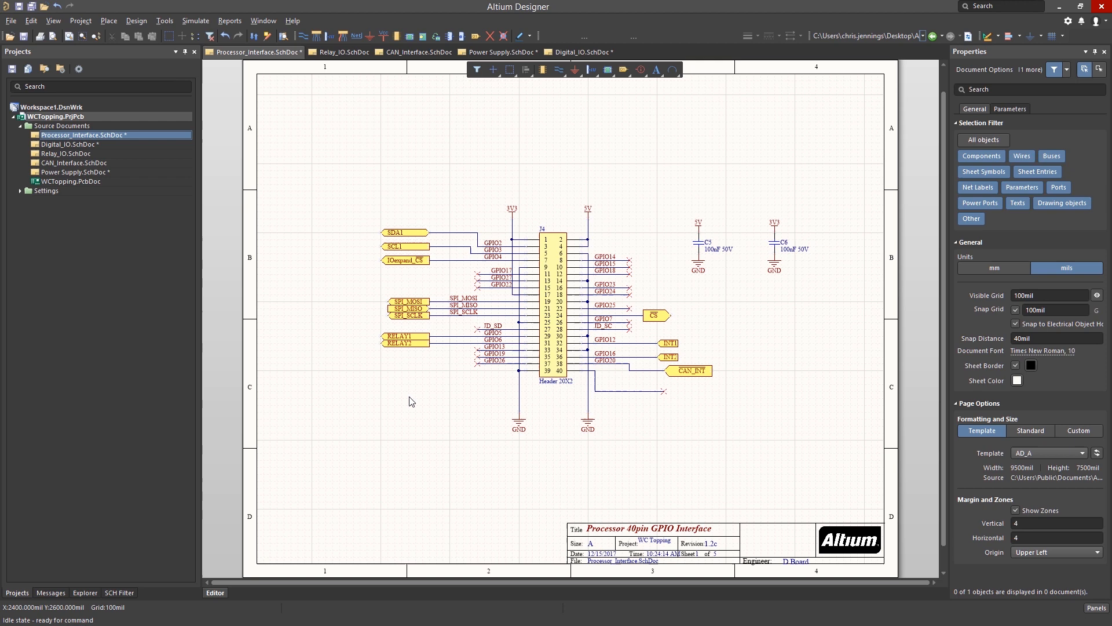
mouse_move(411, 399)
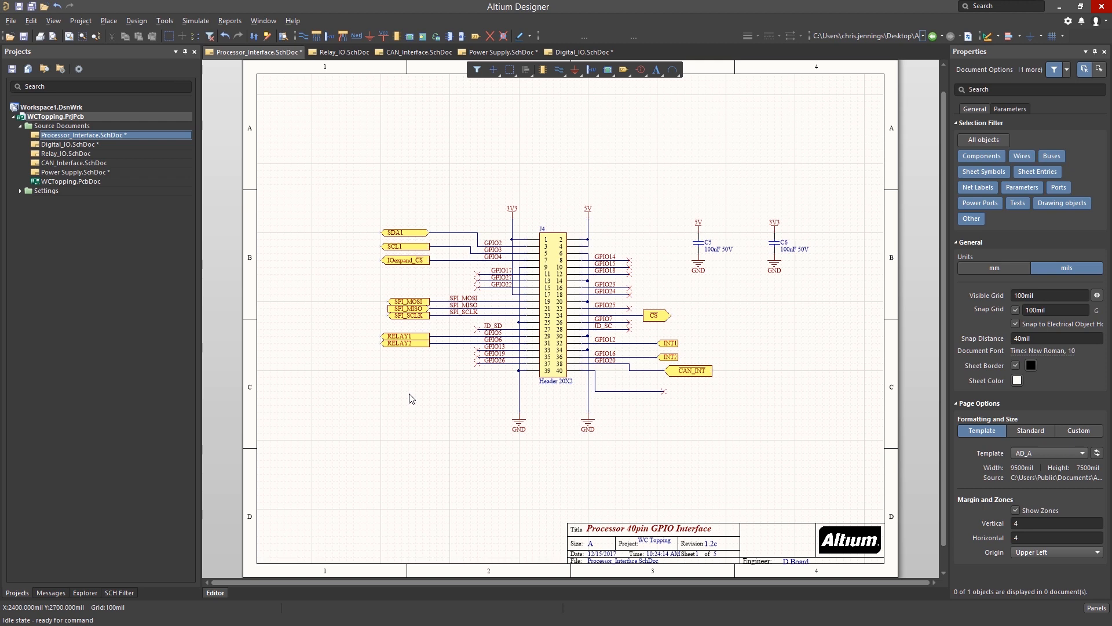
mouse_move(410, 396)
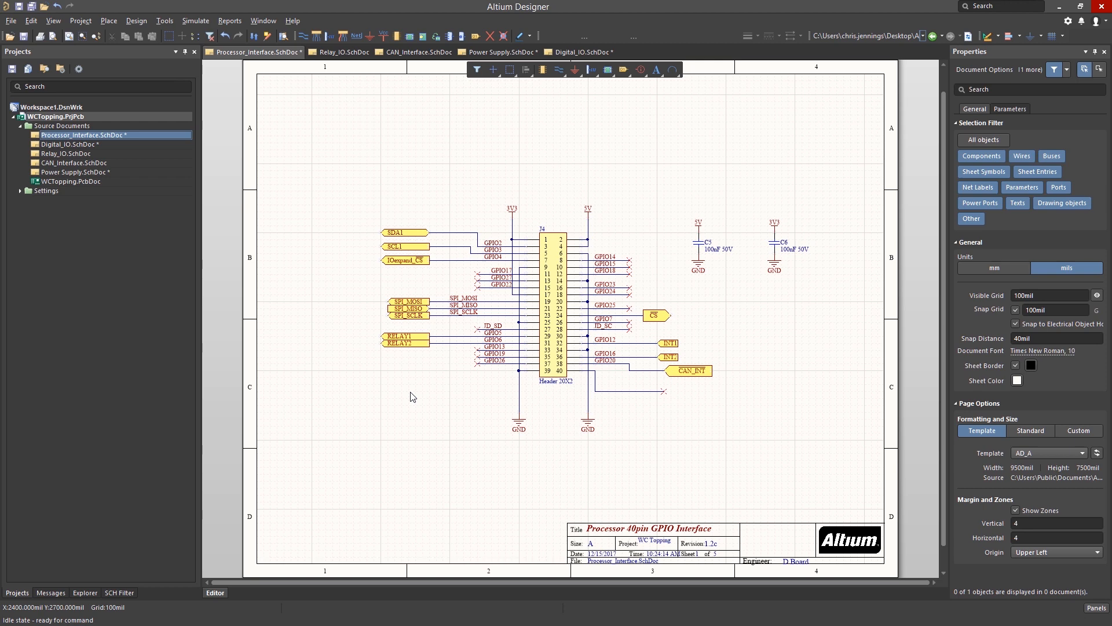
mouse_move(339, 291)
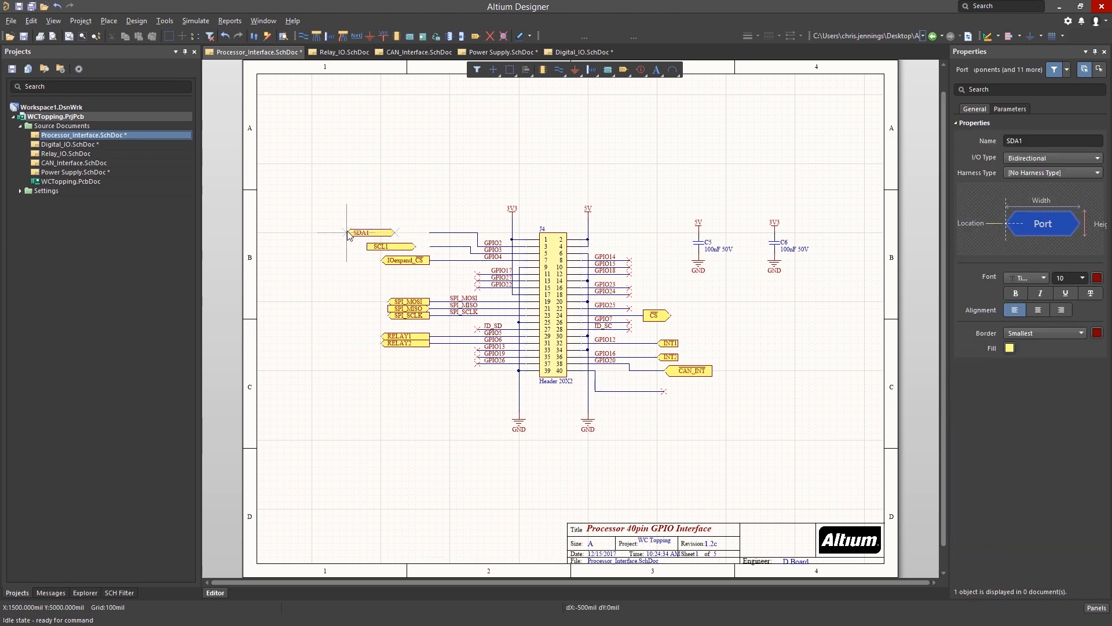
Step: Move SDA1 left, select SDA1, SCL1 and IOexpand_CS, and align them right via Edit > Align
left_click(314, 272)
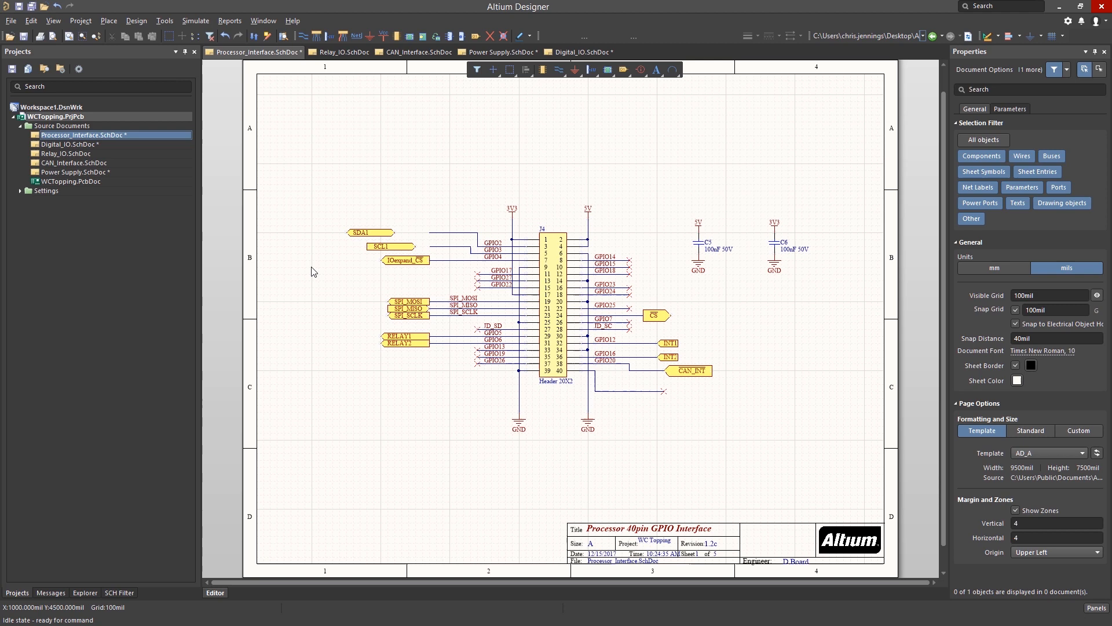
left_click(344, 230)
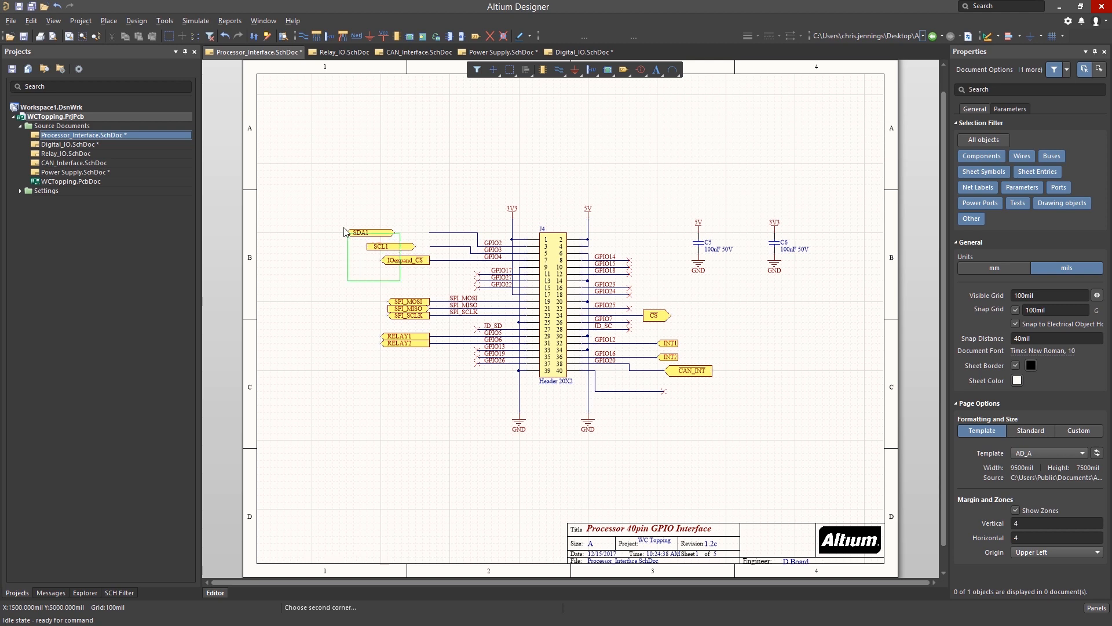
left_click_drag(345, 226, 404, 270)
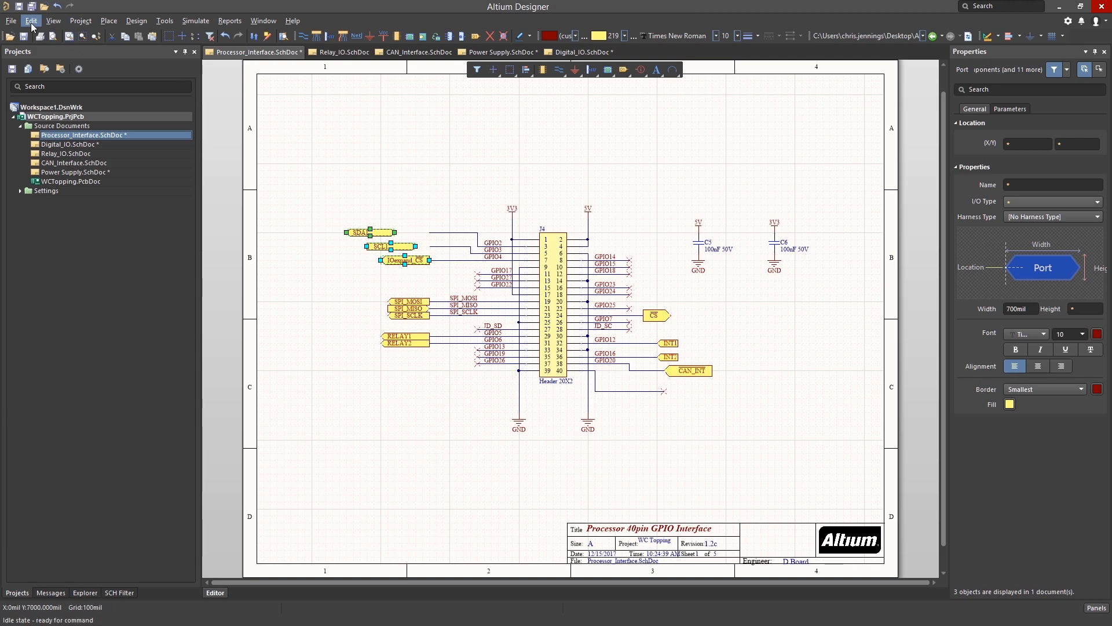
left_click(30, 21)
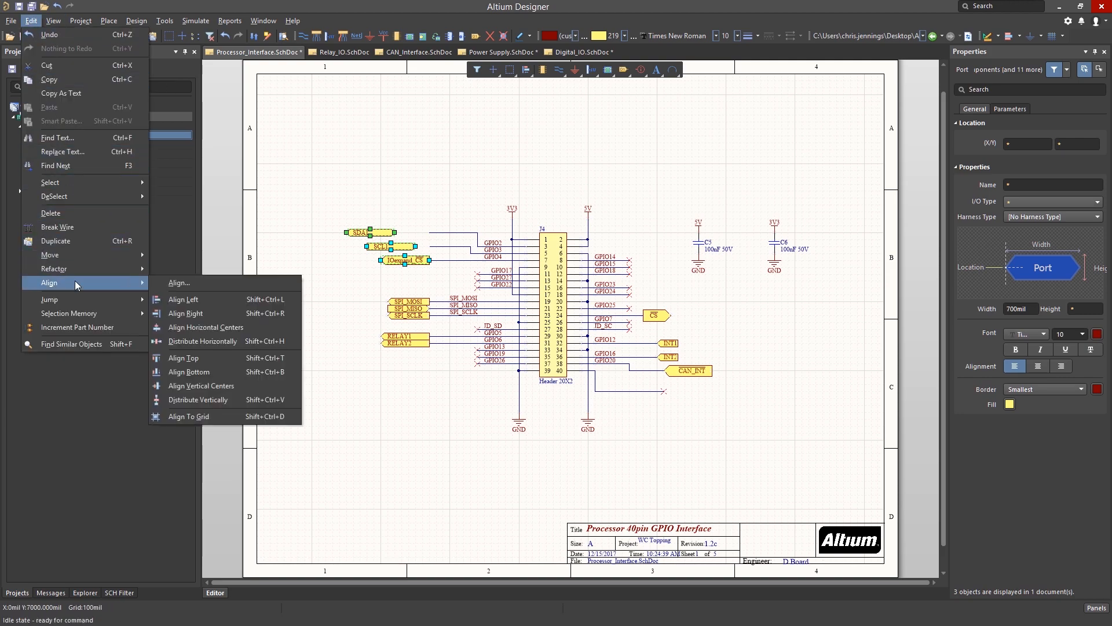
mouse_move(183, 299)
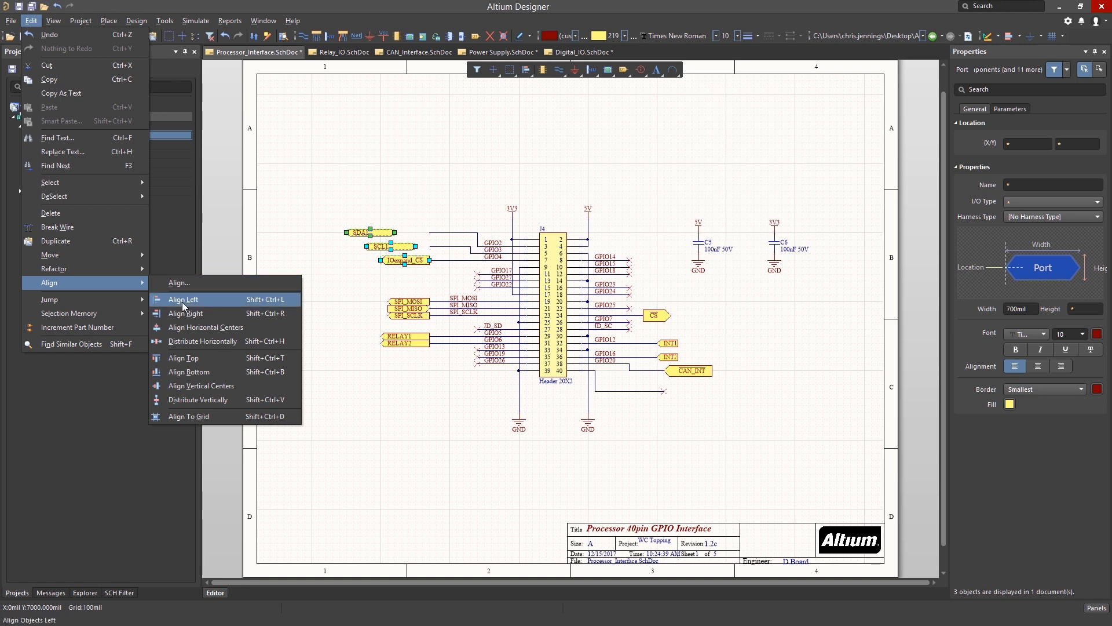
mouse_move(186, 313)
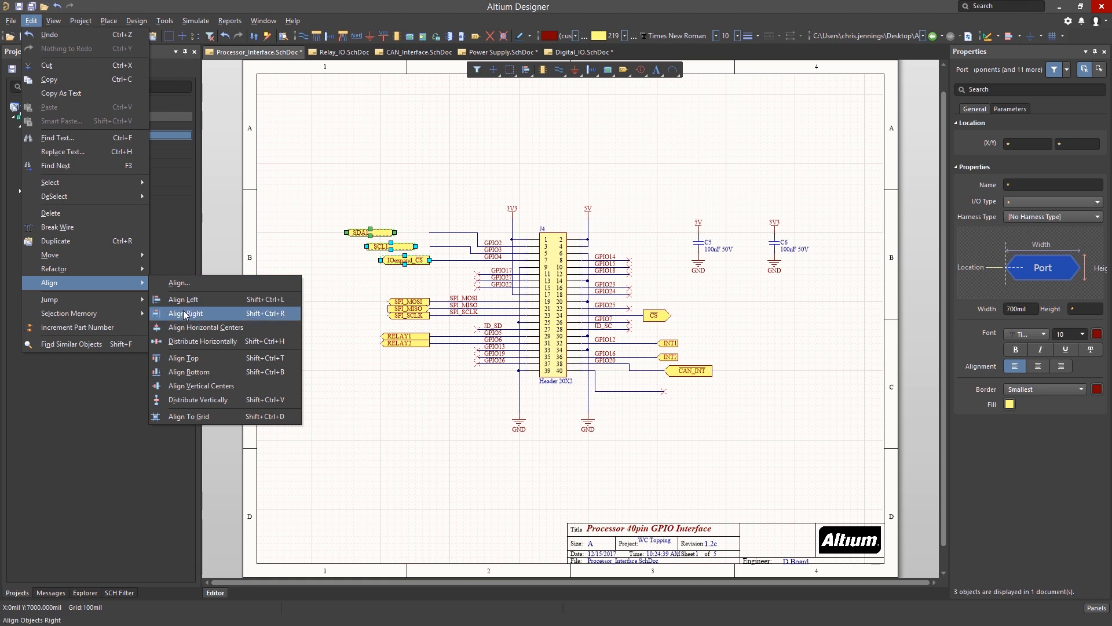
left_click(189, 313)
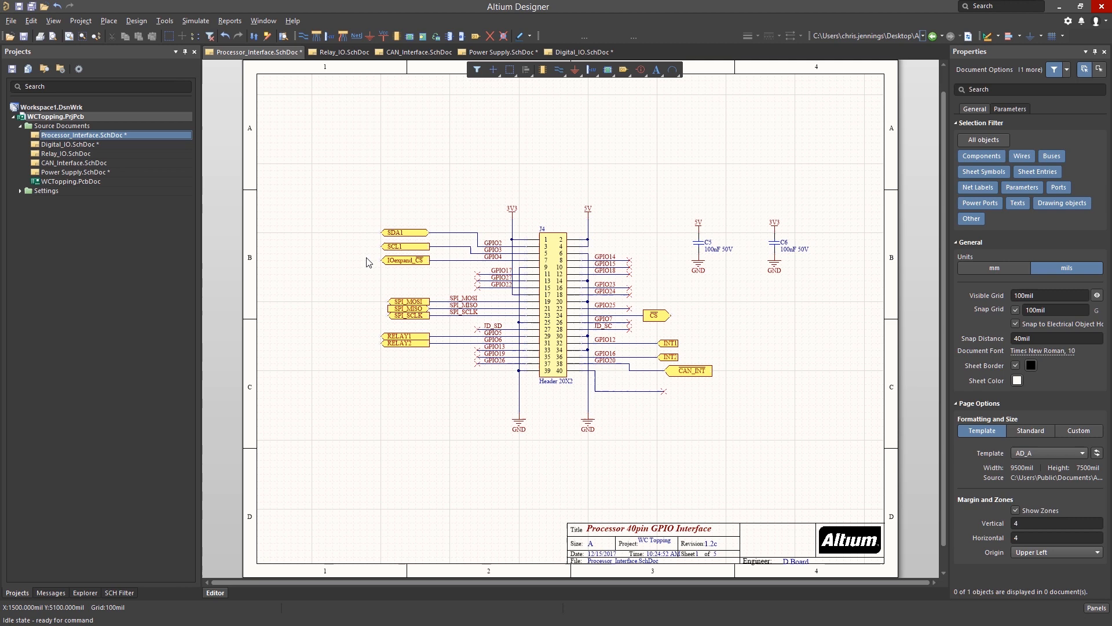
mouse_move(317, 219)
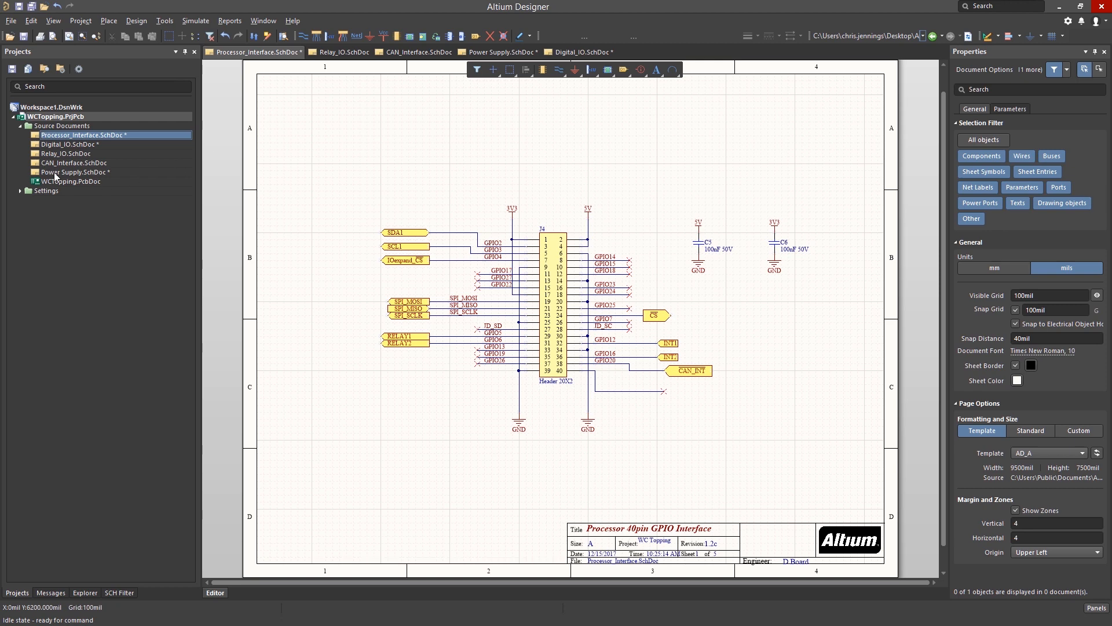
Step: Switch to Power Supply.SchDoc and bring up the Net Color choices
left_click(502, 52)
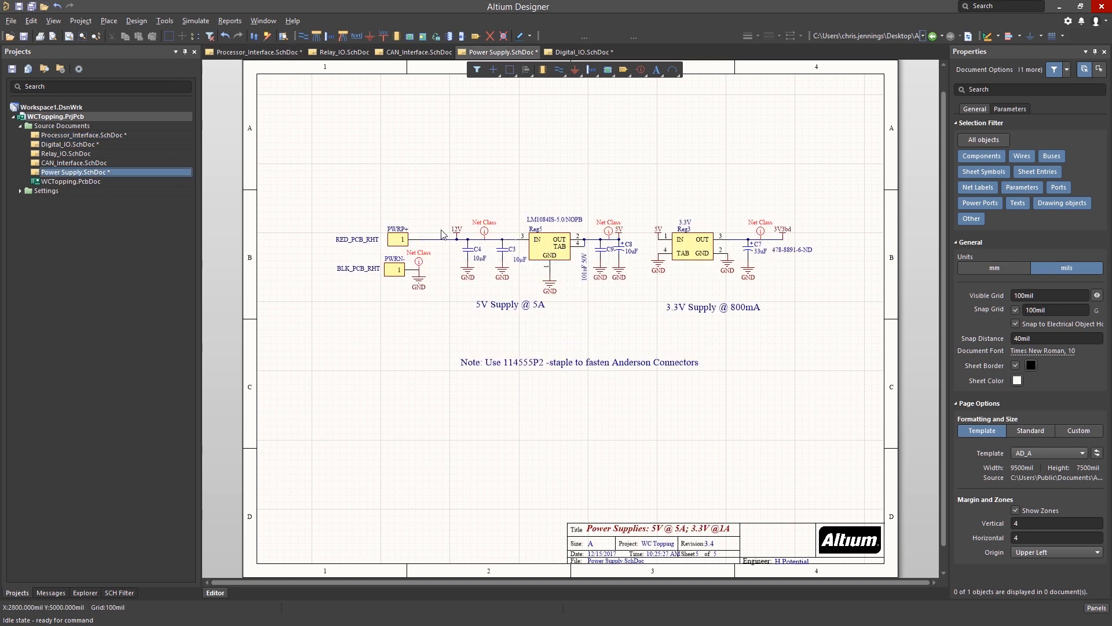
mouse_move(446, 225)
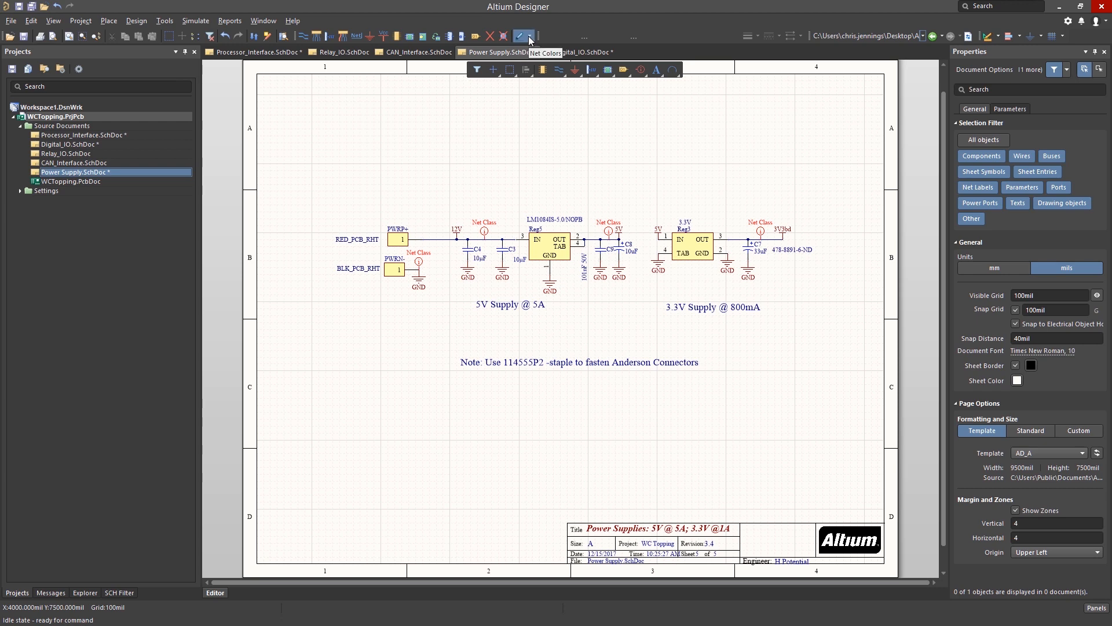
left_click(521, 36)
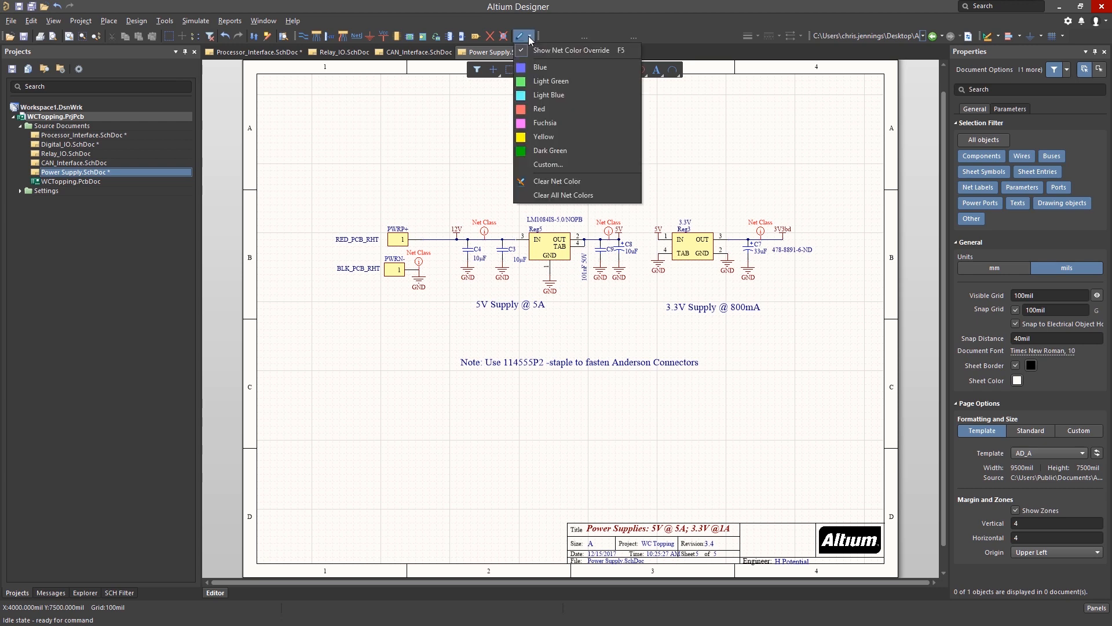
mouse_move(542, 109)
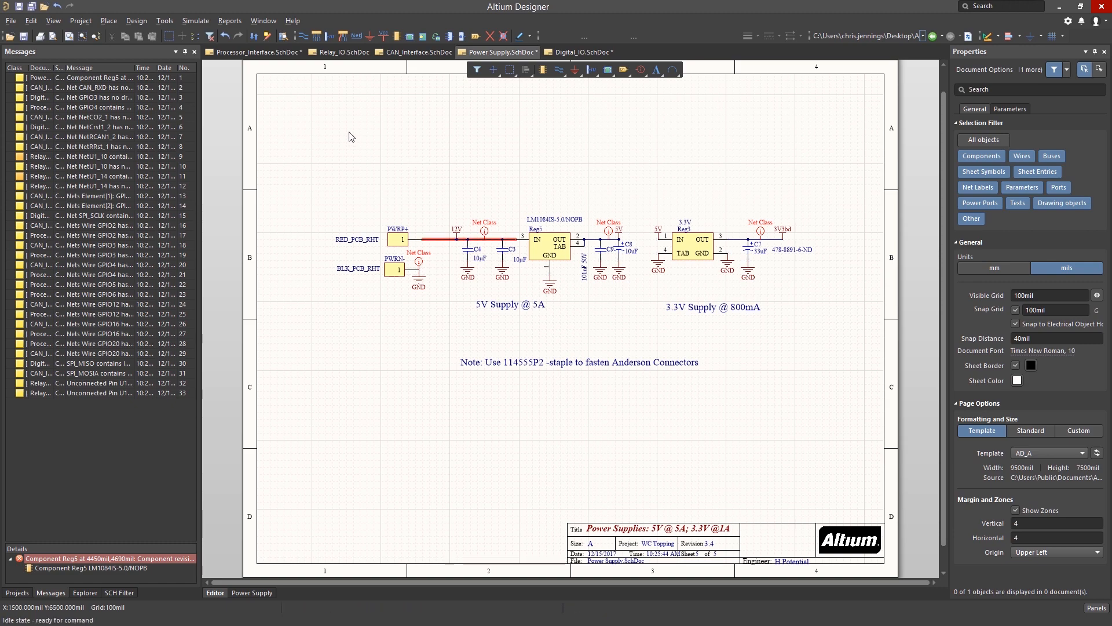
mouse_move(457, 240)
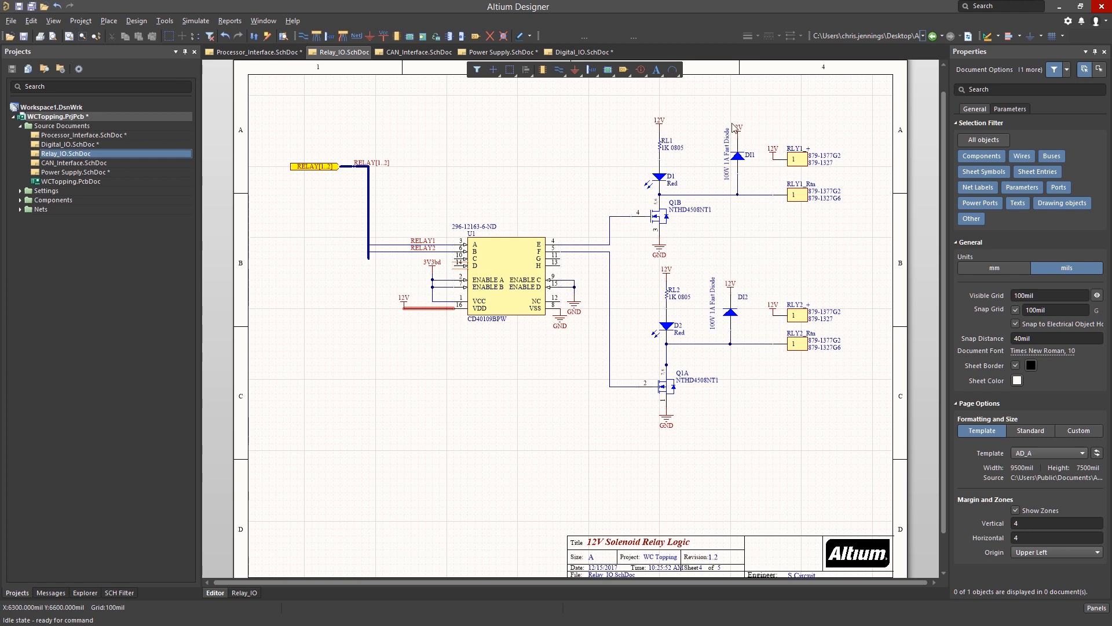
mouse_move(462, 328)
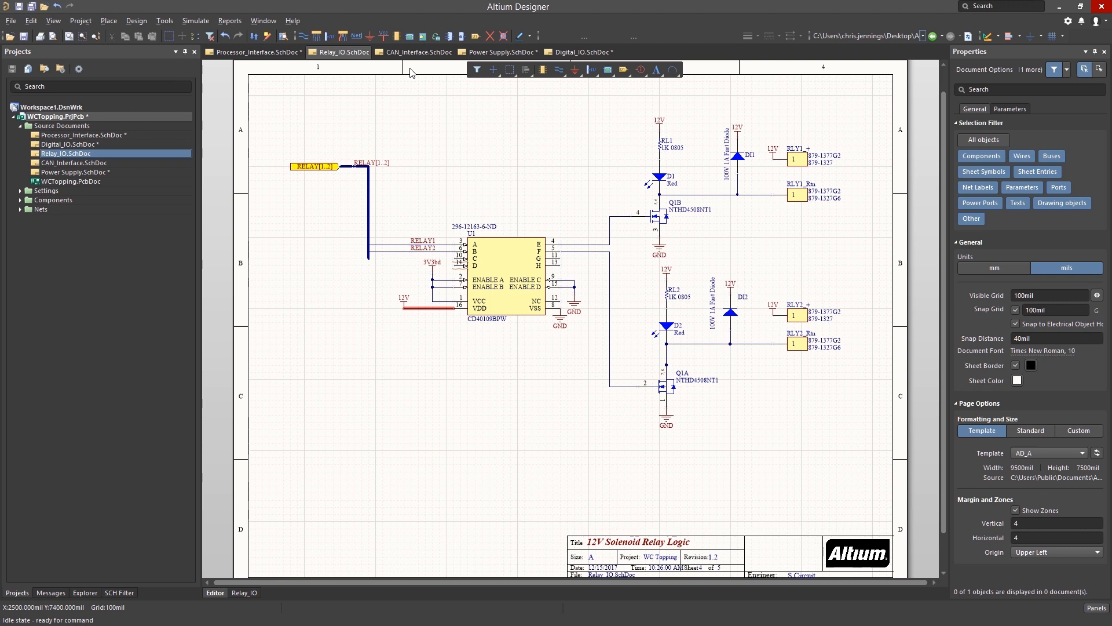
Step: Colour the 12V wire, then clear all net colours from the Net Color dropdown
left_click(520, 36)
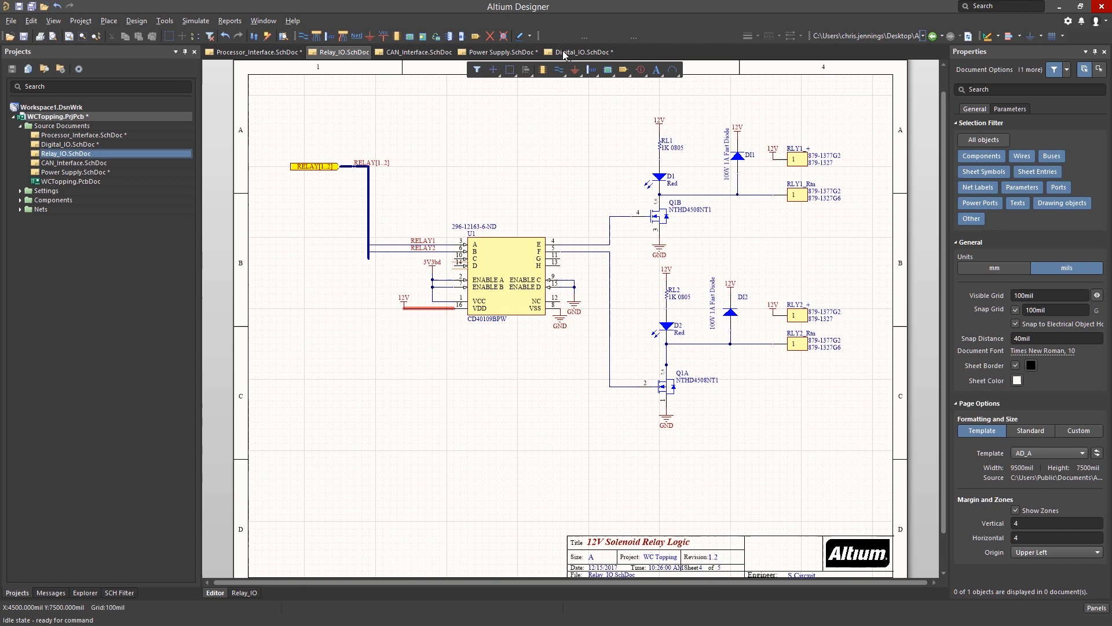
mouse_move(494, 142)
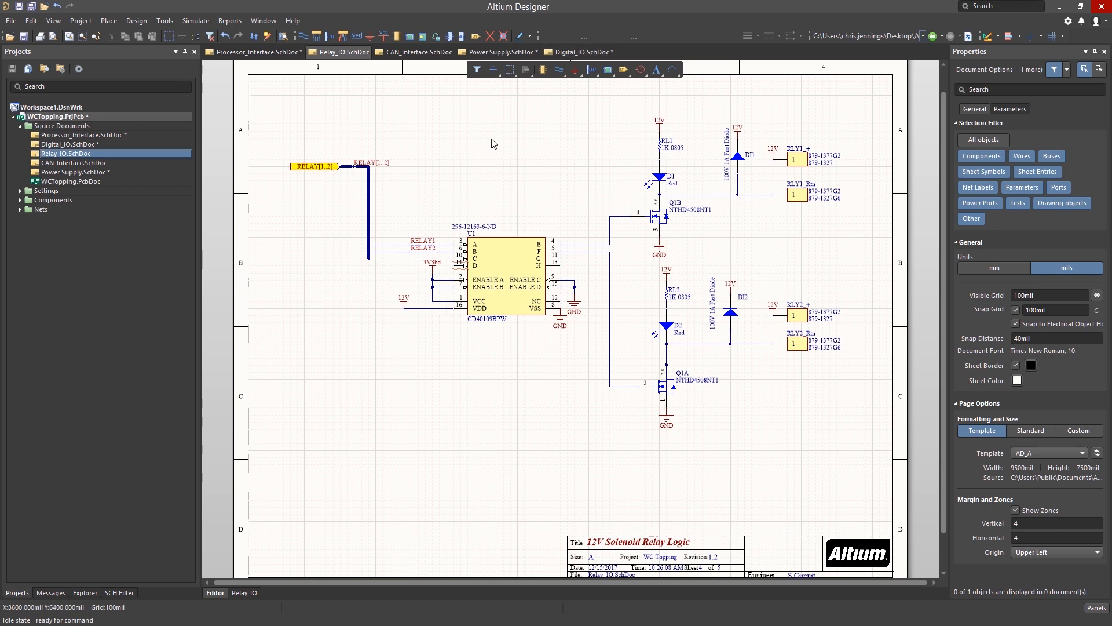
left_click(437, 307)
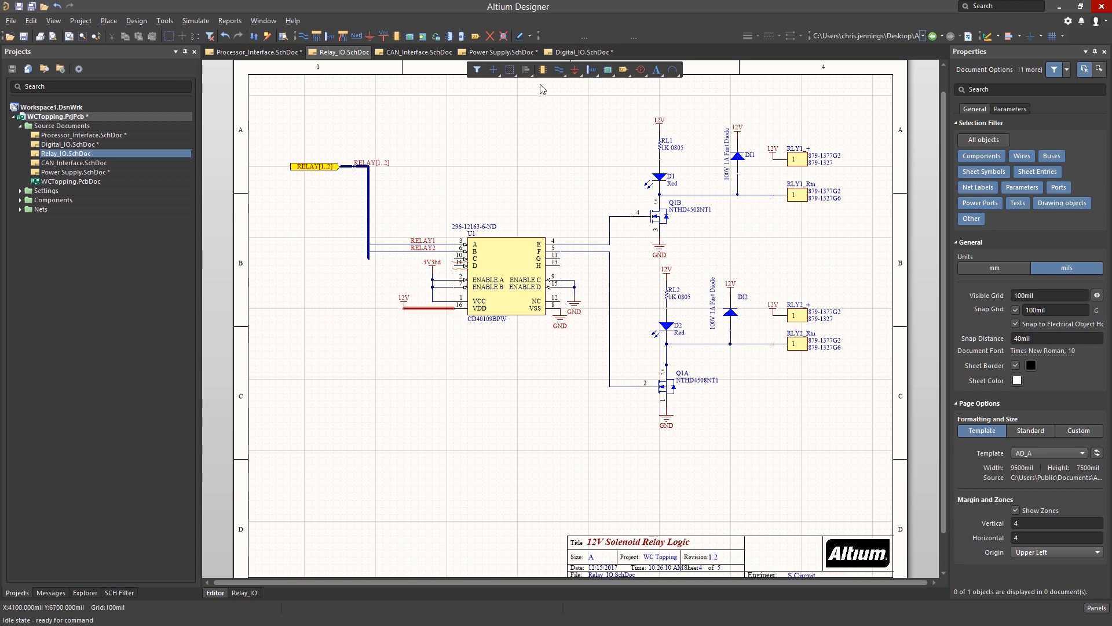
left_click(521, 36)
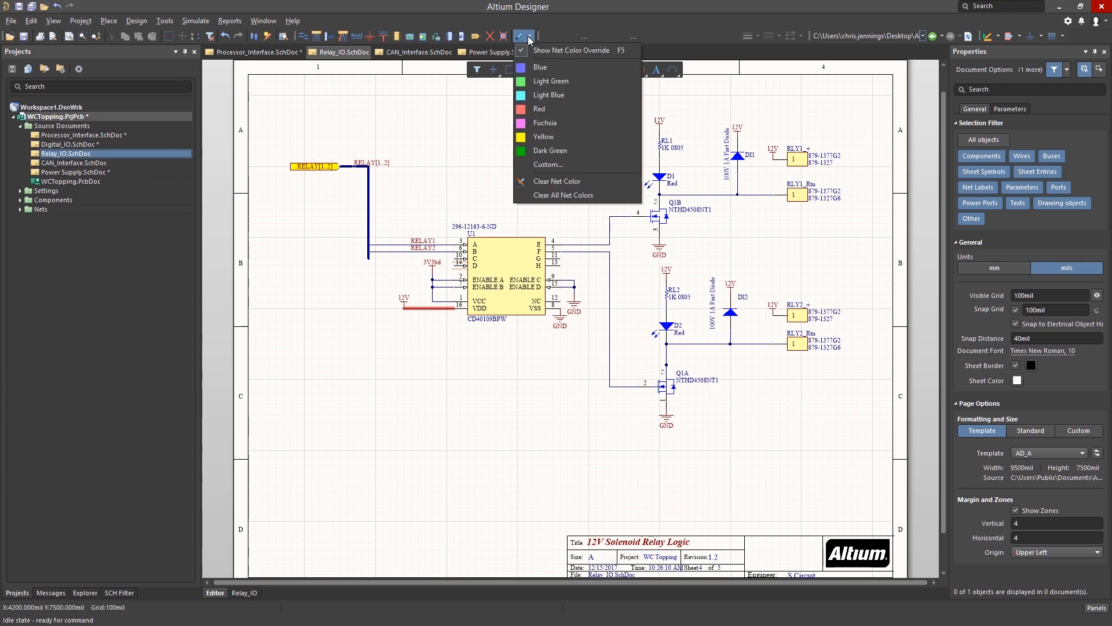
left_click(562, 195)
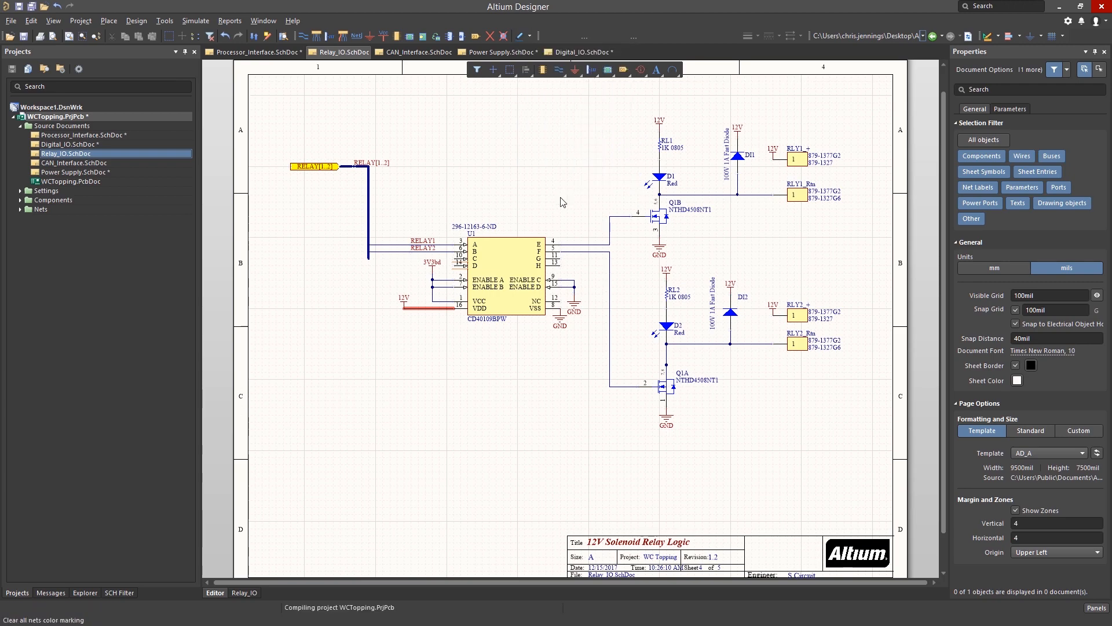
Step: Return via the Projects panel to the Power Supply and then Processor_Interface sheets
left_click(50, 592)
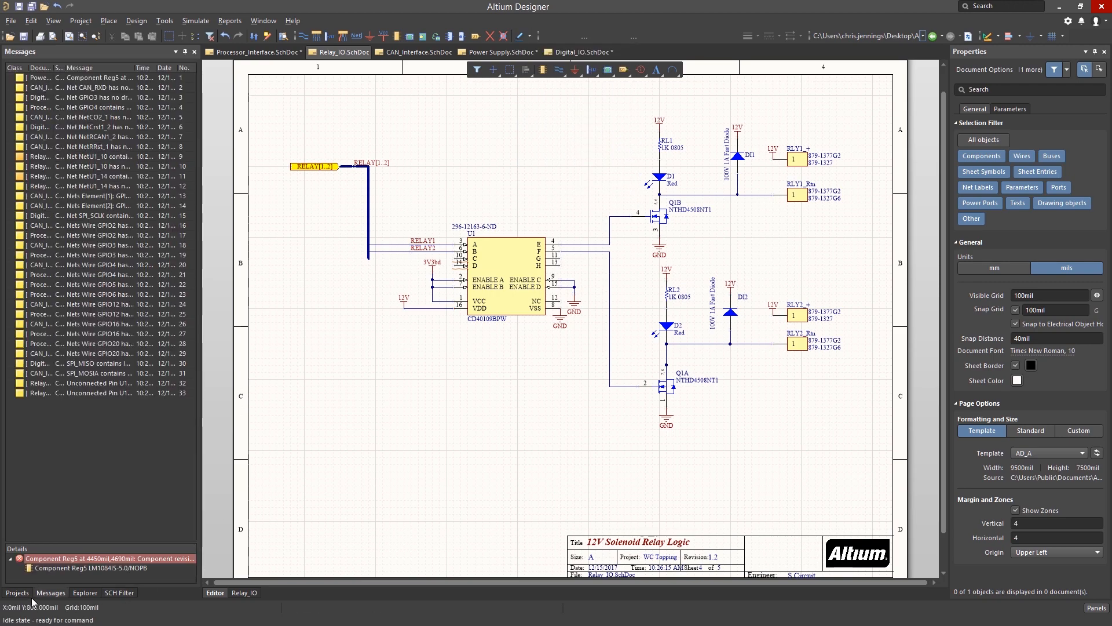
left_click(16, 592)
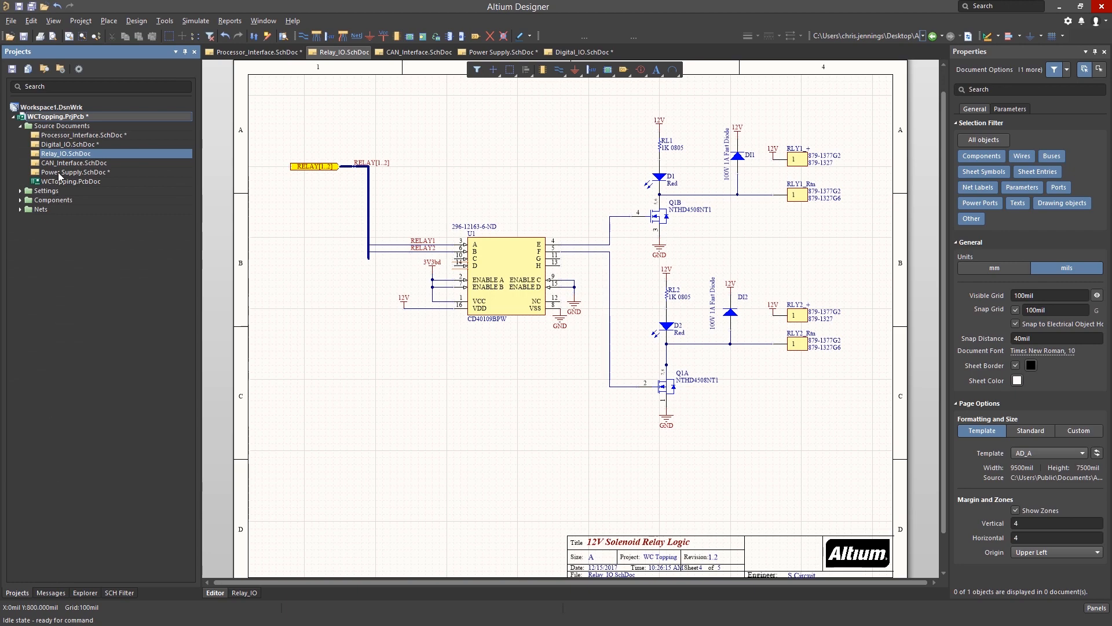
left_click(501, 52)
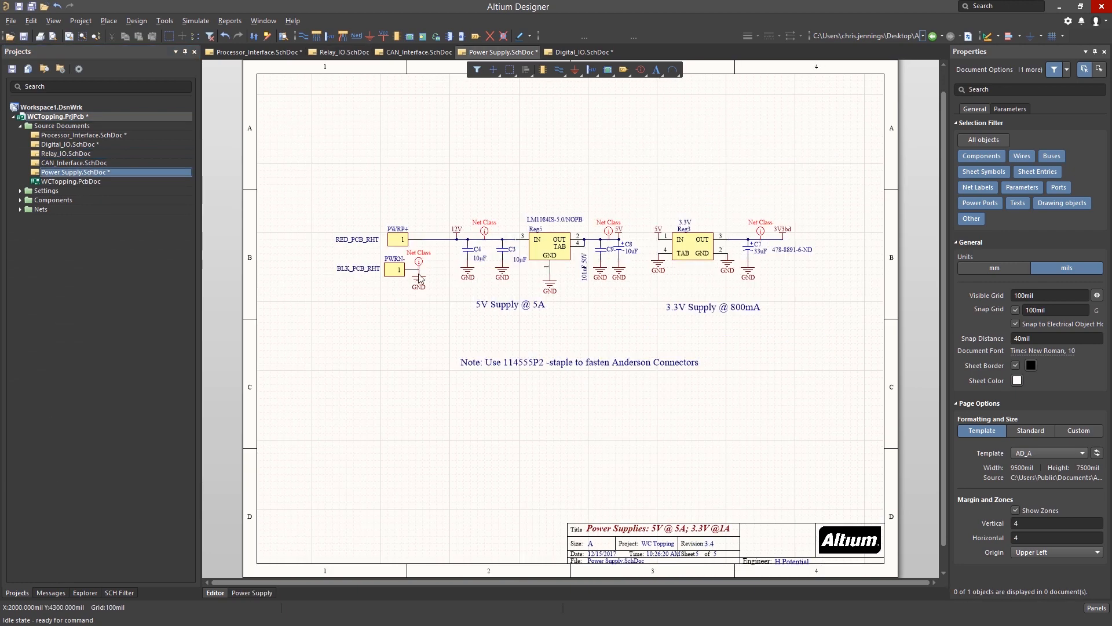
left_click(254, 52)
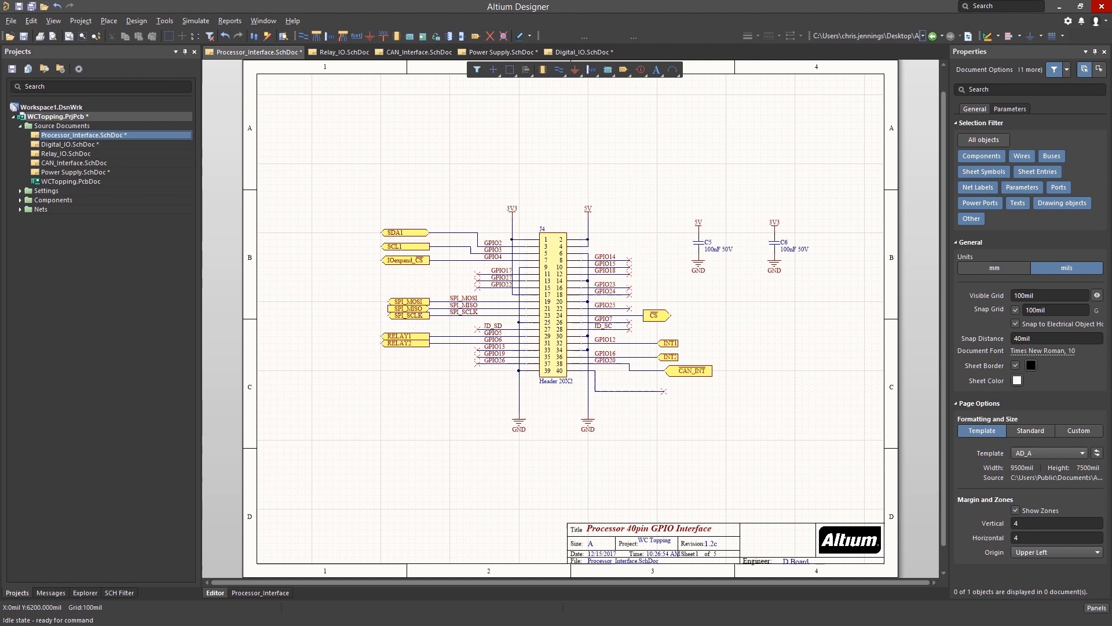
mouse_move(669, 274)
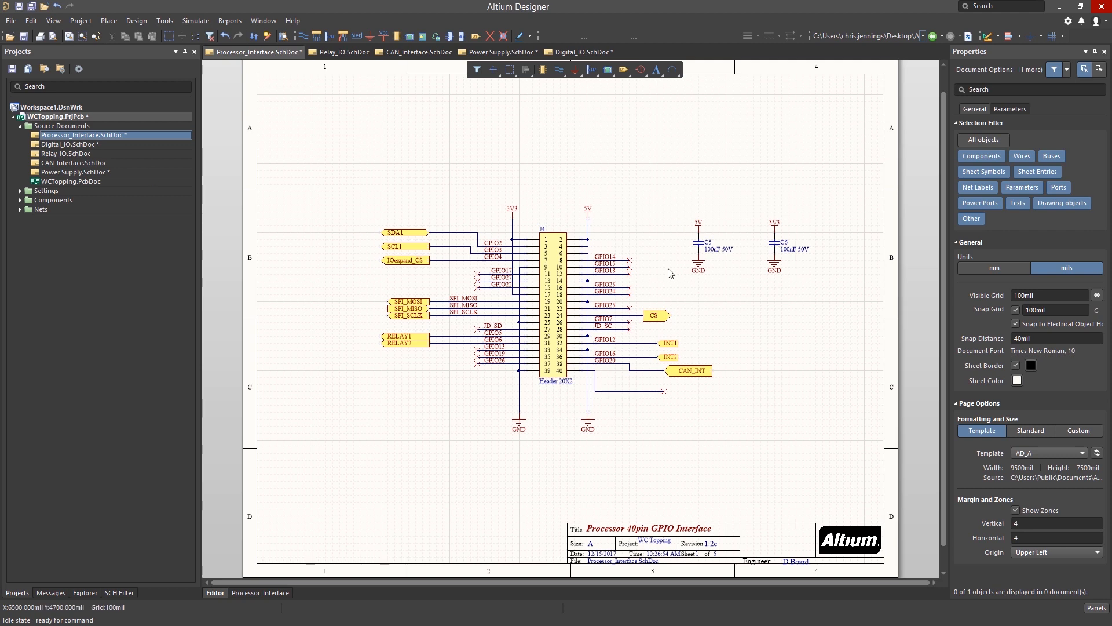
mouse_move(580, 194)
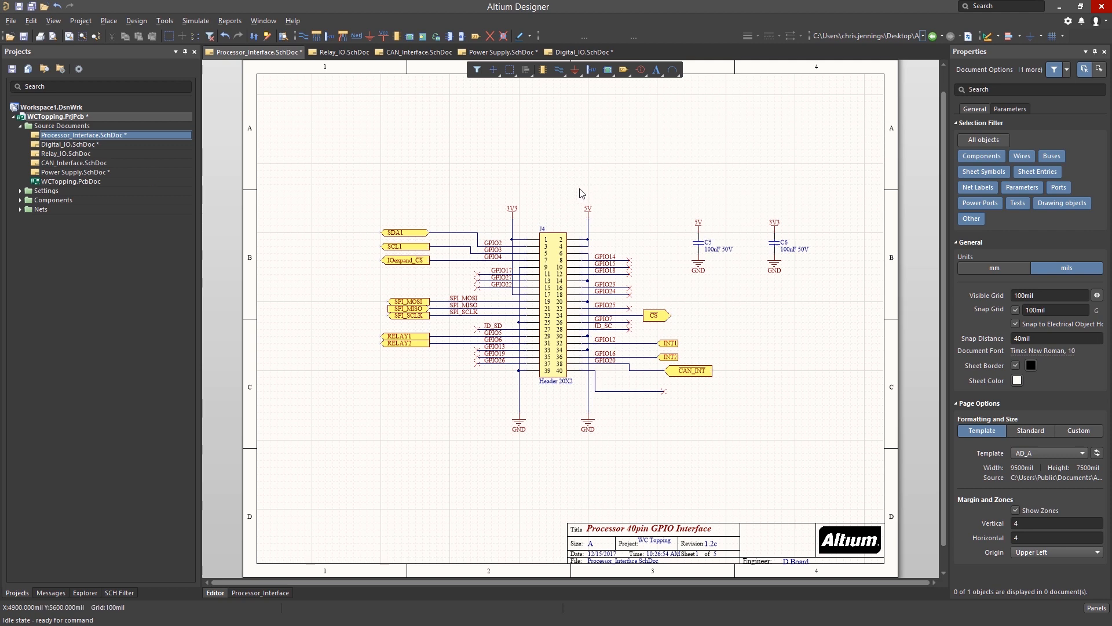
mouse_move(435, 162)
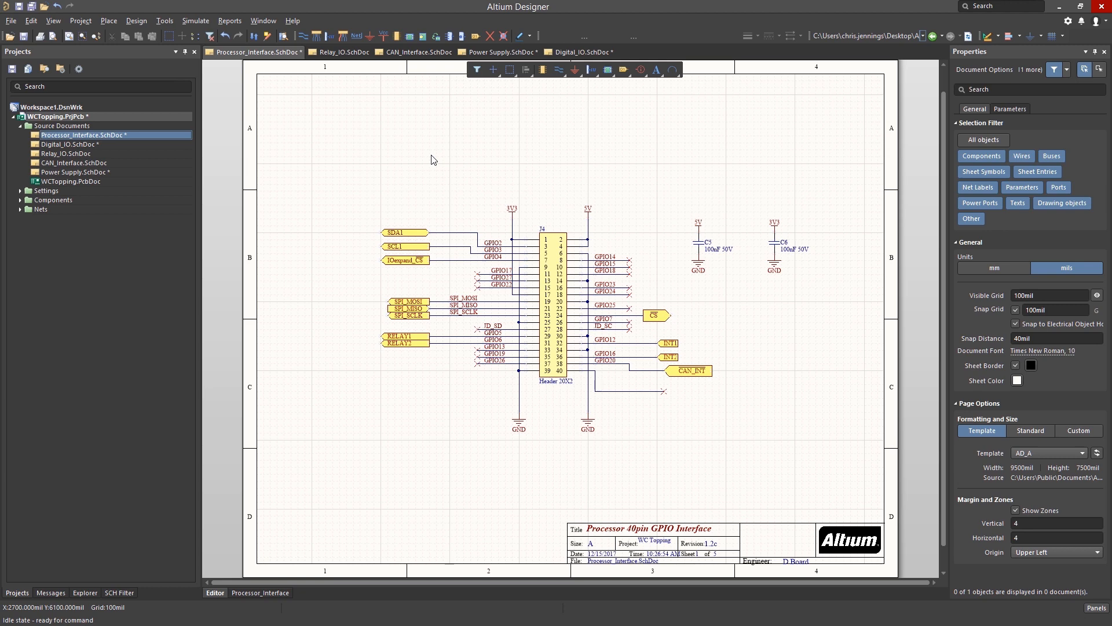
mouse_move(163, 19)
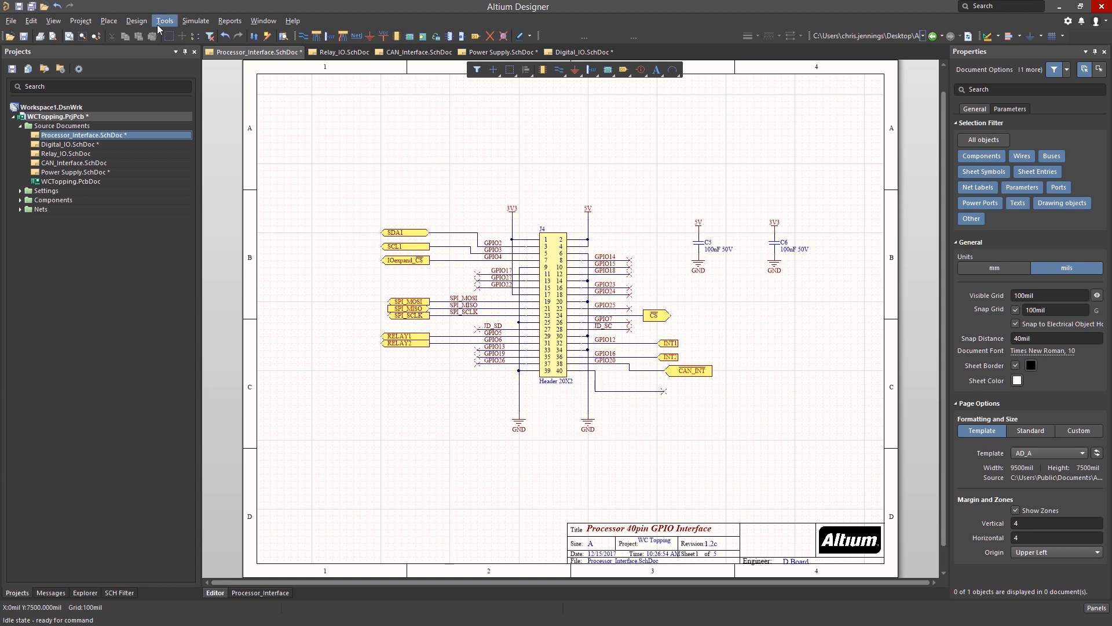
Step: Launch Tools > Annotation > Annotate Schematics for the project
left_click(163, 21)
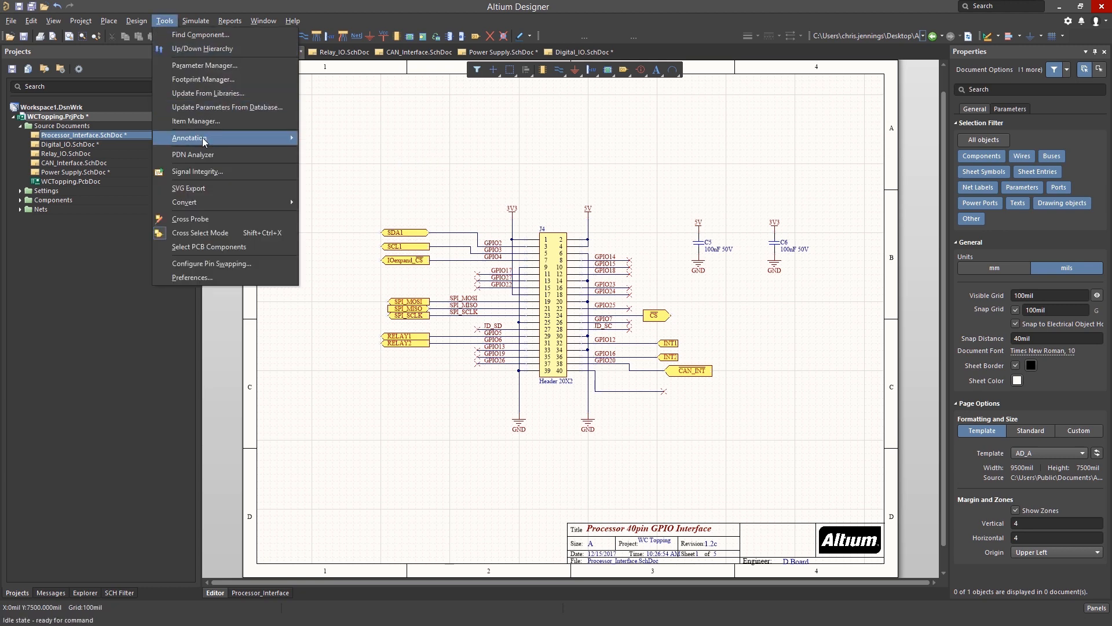
mouse_move(190, 138)
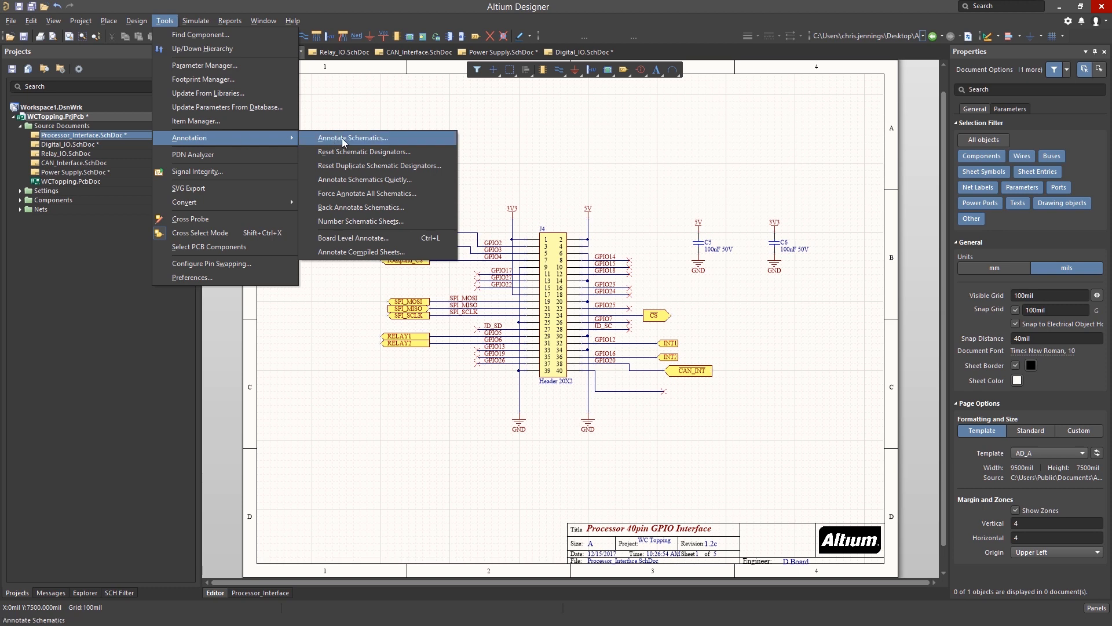
left_click(352, 138)
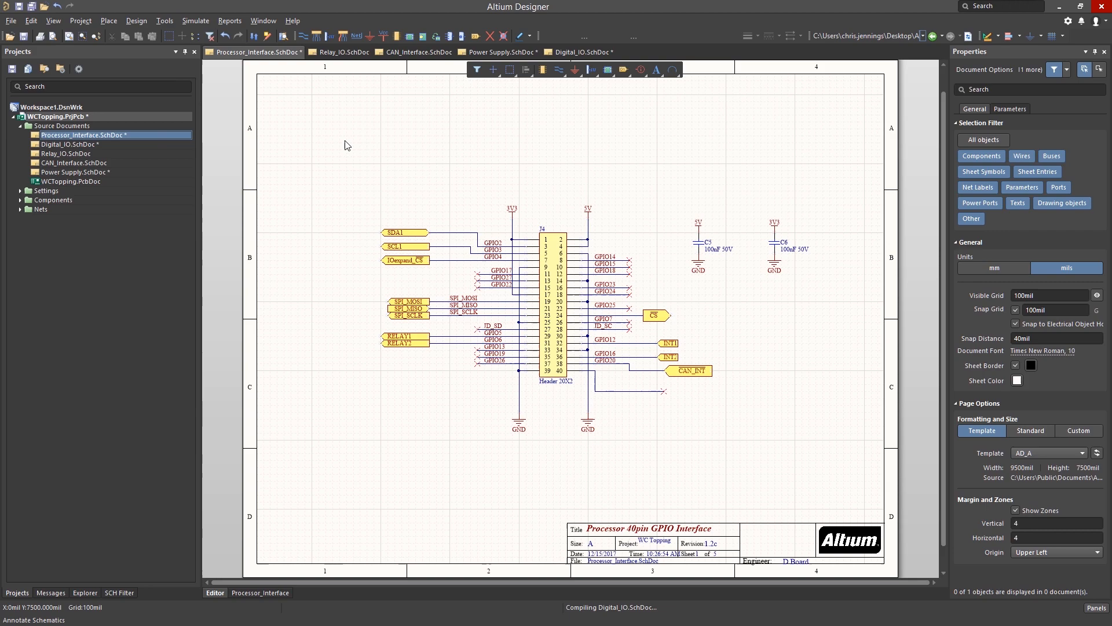
left_click(164, 20)
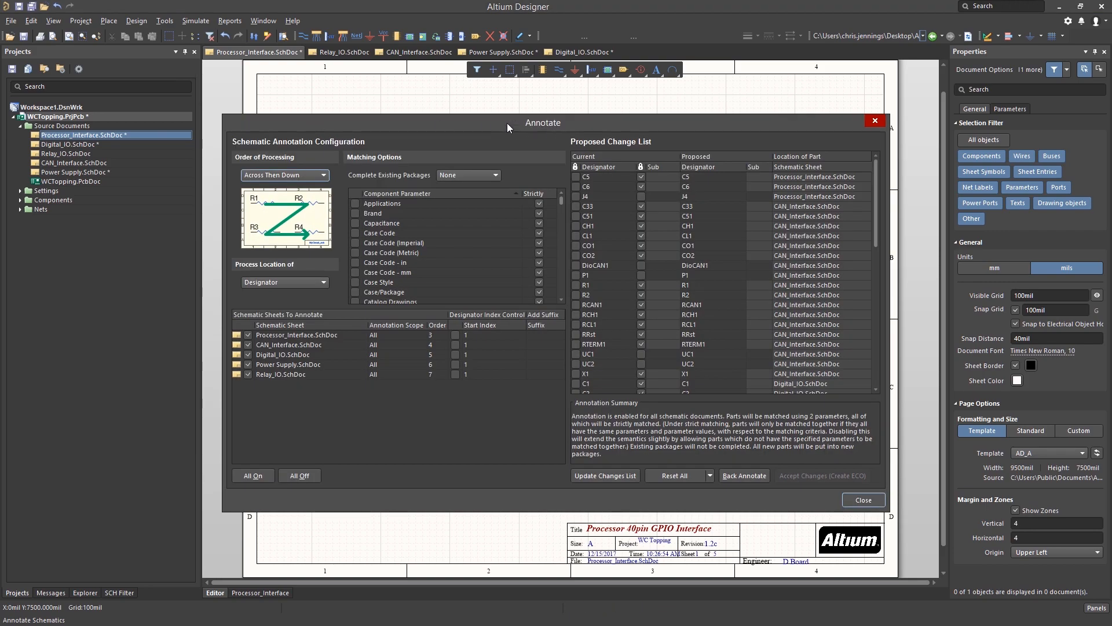
mouse_move(506, 129)
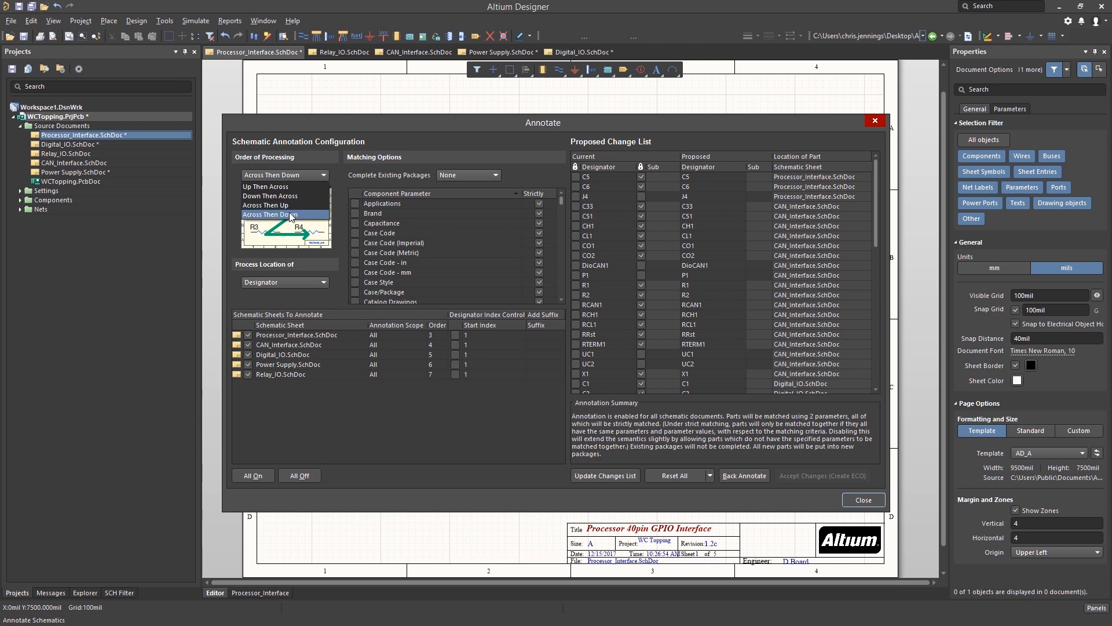
Step: Keep Across Then Down order, re-include Processor_Interface.SchDoc, and Reset All designators
left_click(270, 214)
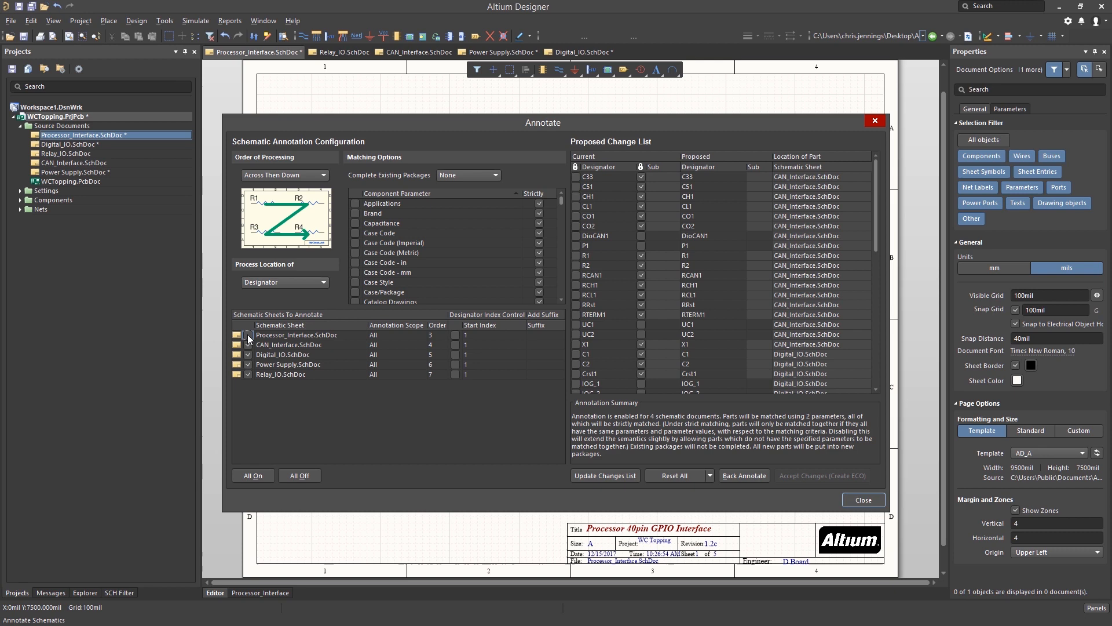
left_click(248, 334)
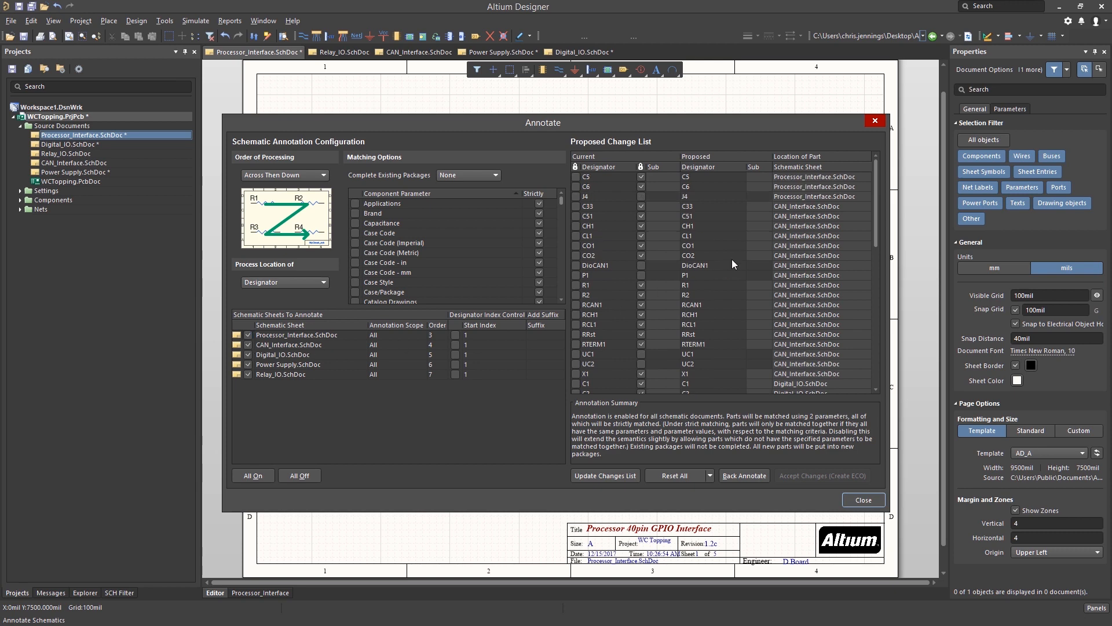
left_click(586, 197)
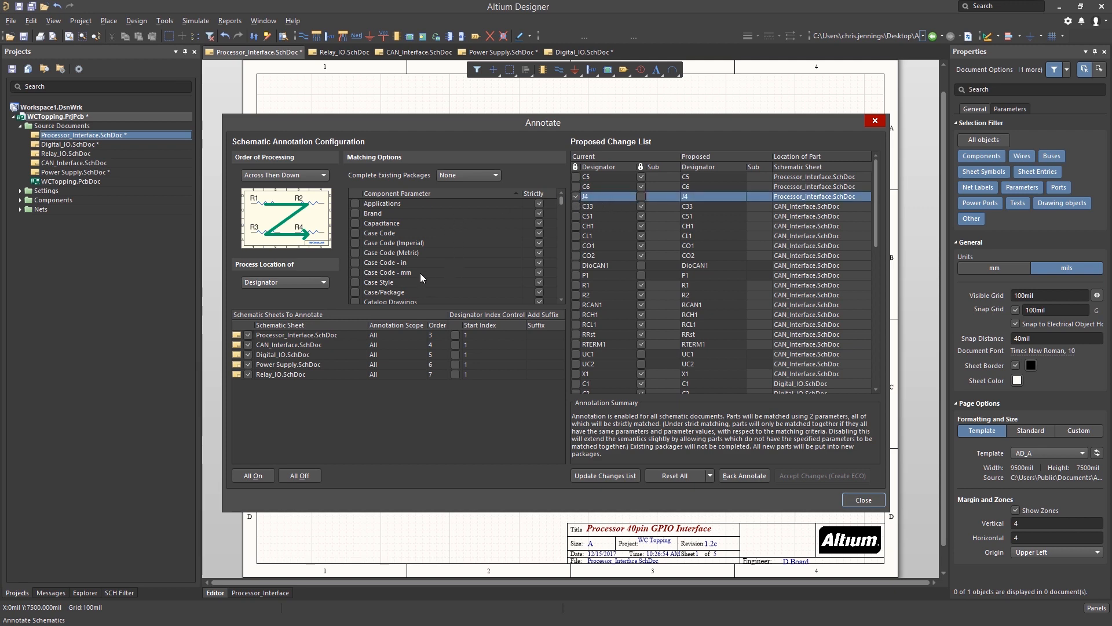
left_click(673, 475)
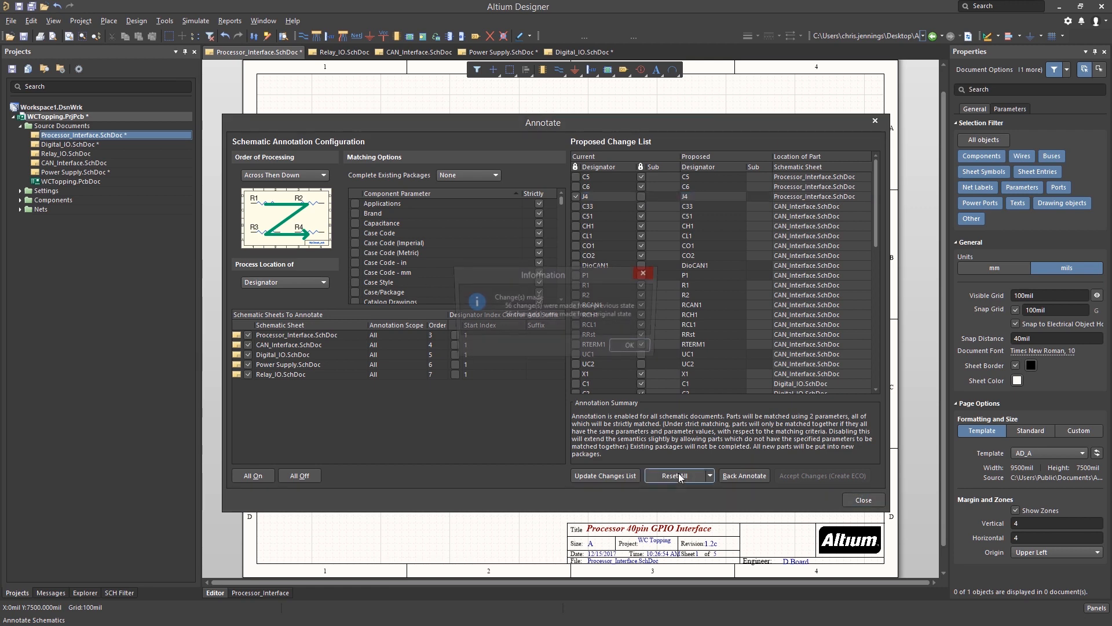
Step: Update the changes list to renumber designators (C1, C2) and accept changes to create the ECO
left_click(675, 475)
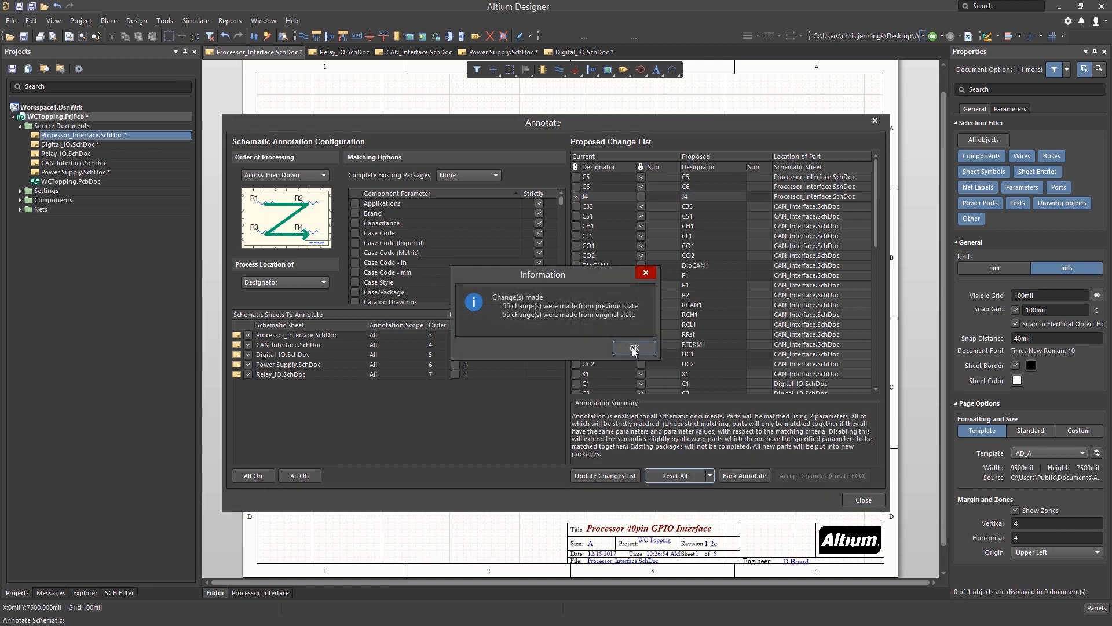
left_click(633, 348)
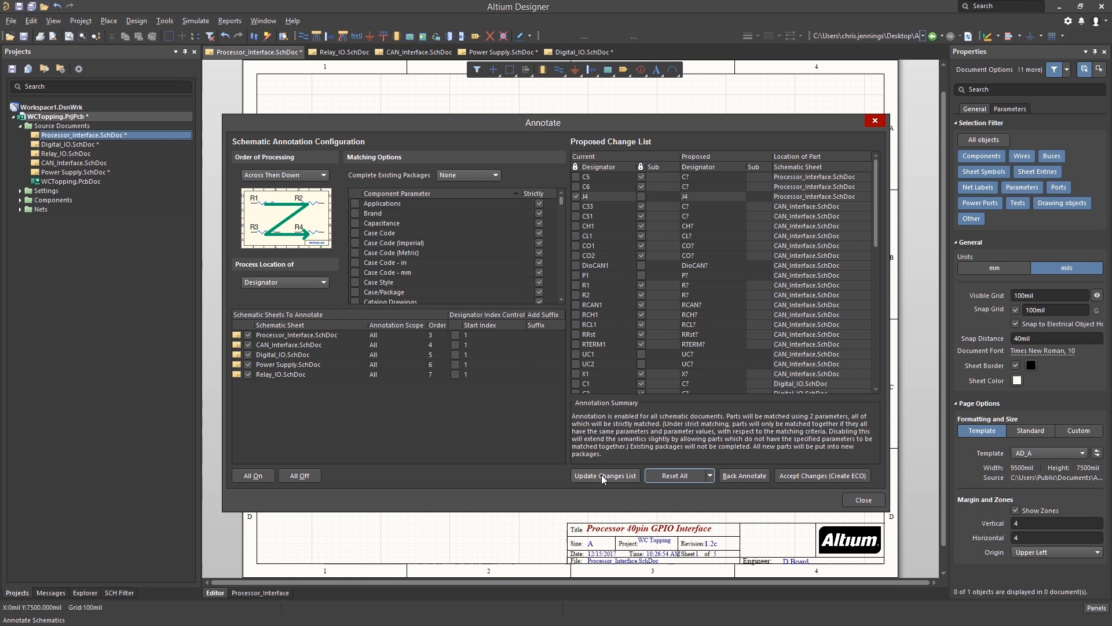
left_click(604, 475)
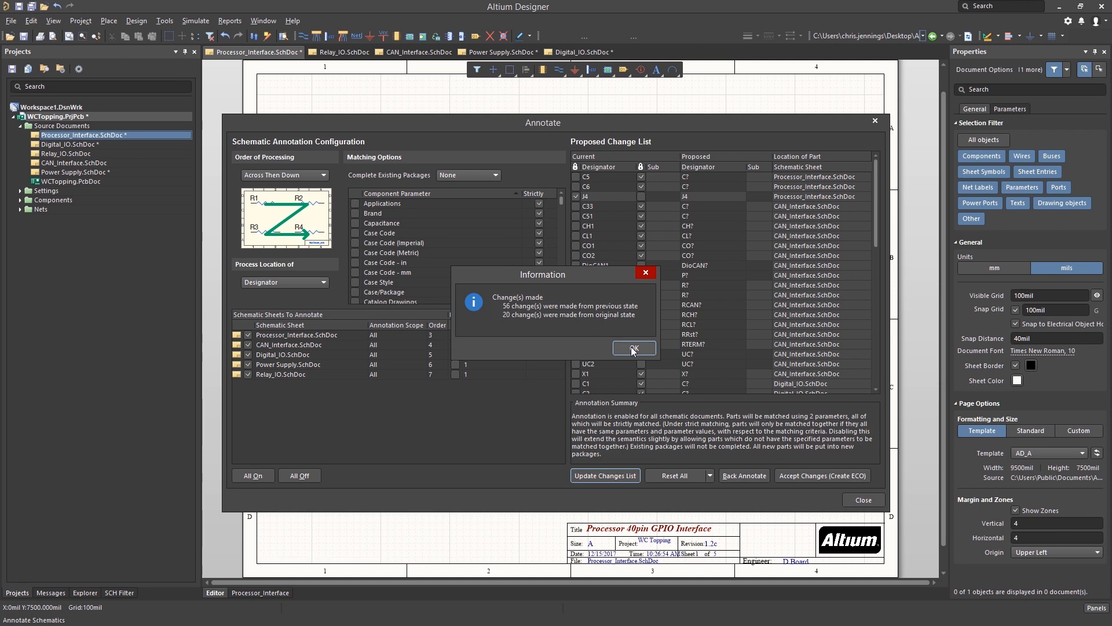
left_click(633, 348)
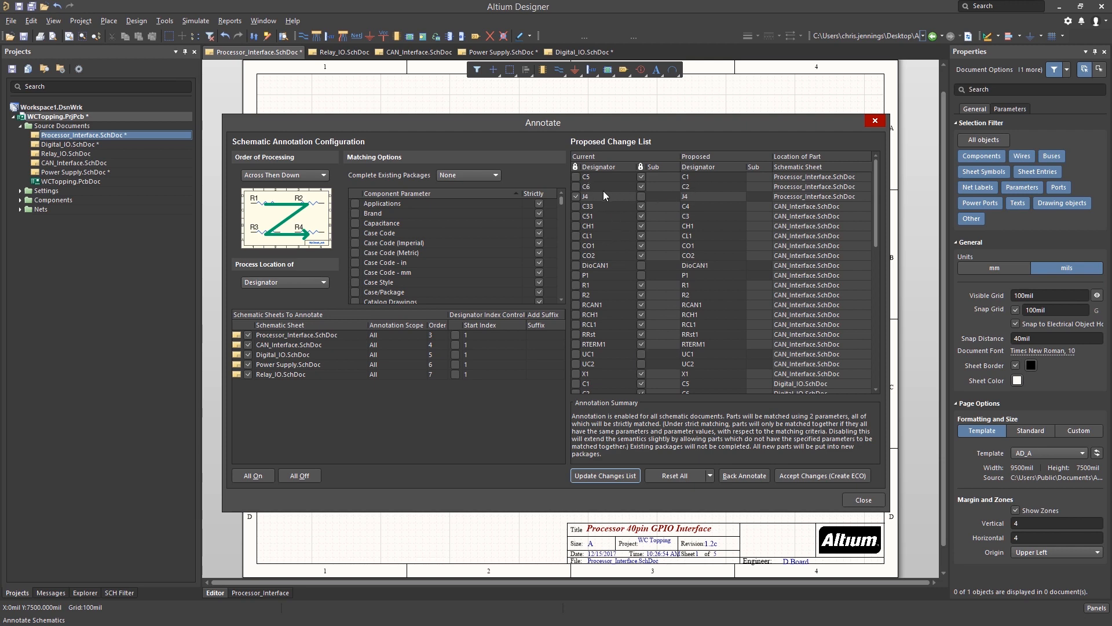
mouse_move(695, 438)
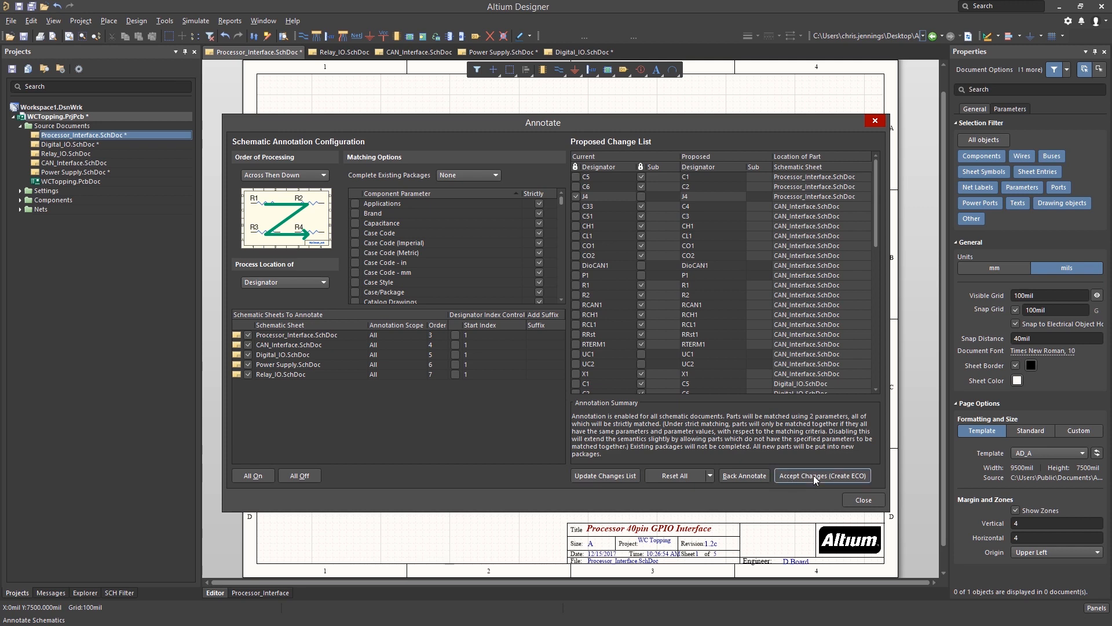
left_click(823, 475)
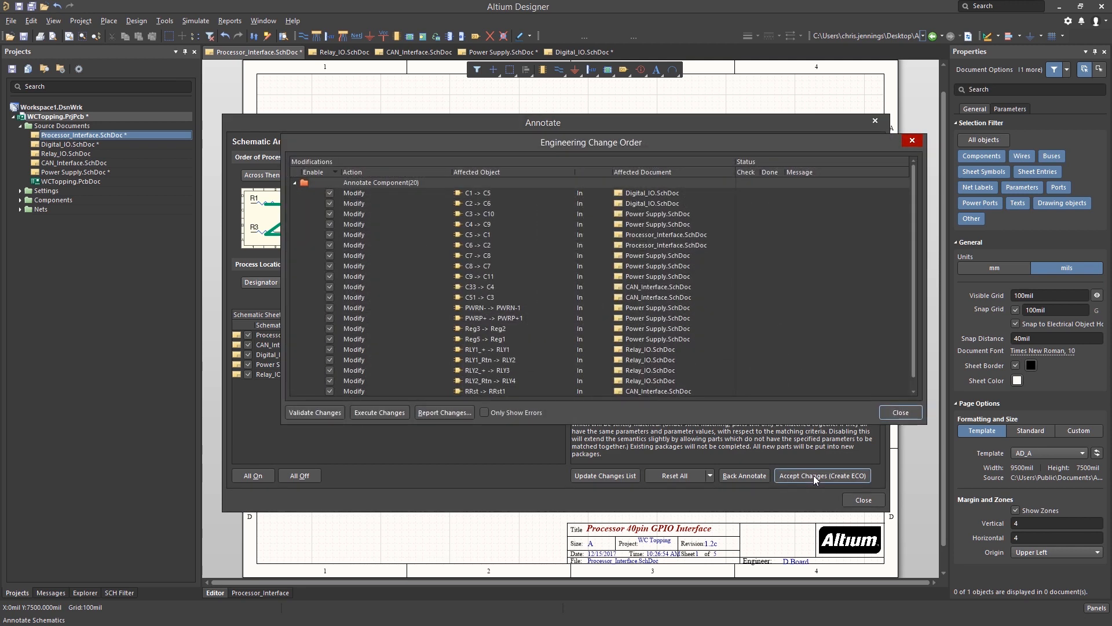
mouse_move(915, 253)
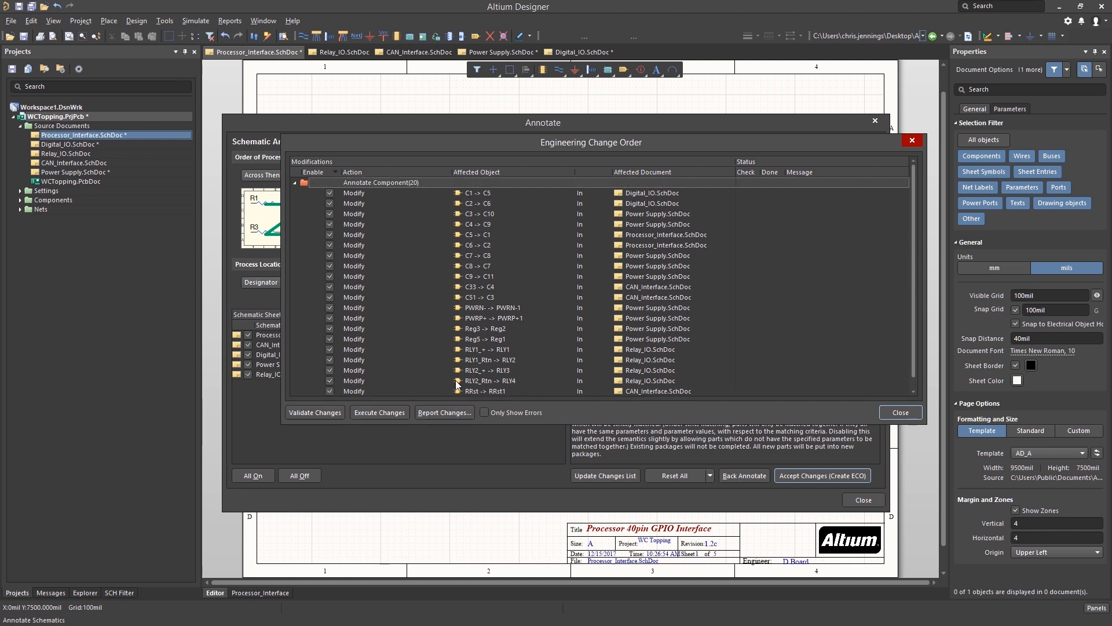
Step: Validate and execute the twenty designator changes in the Engineering Change Order
left_click(314, 413)
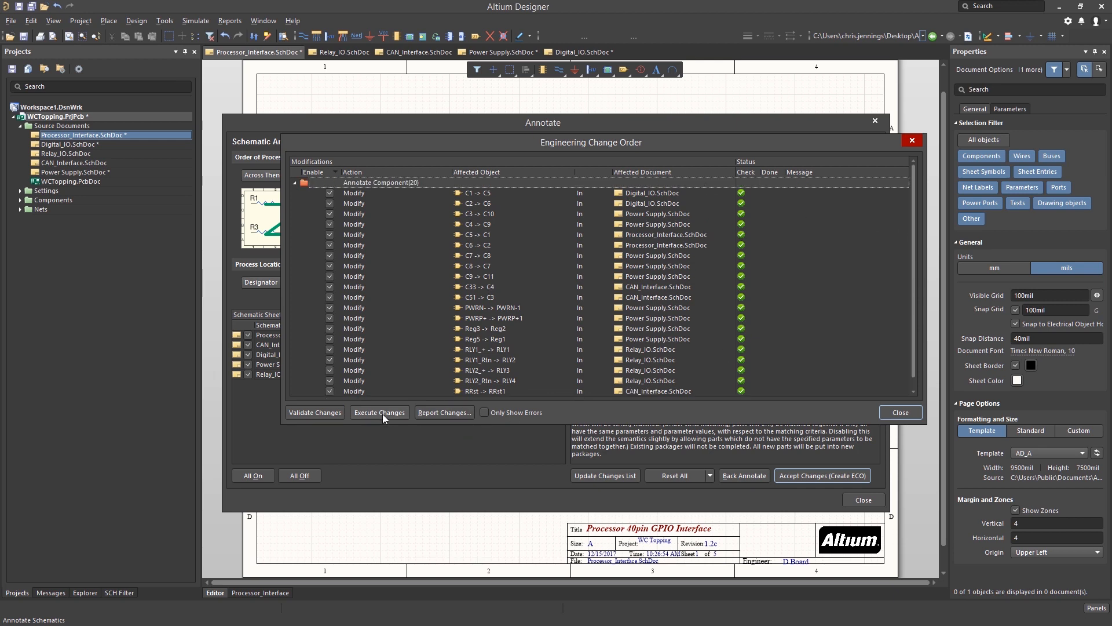
left_click(379, 412)
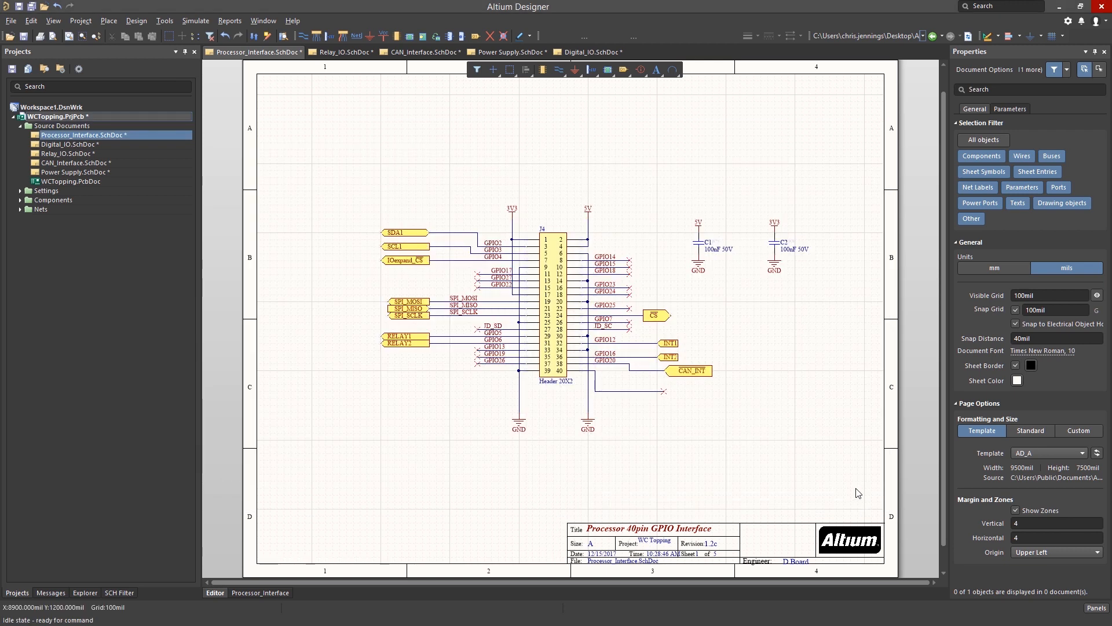
mouse_move(780, 329)
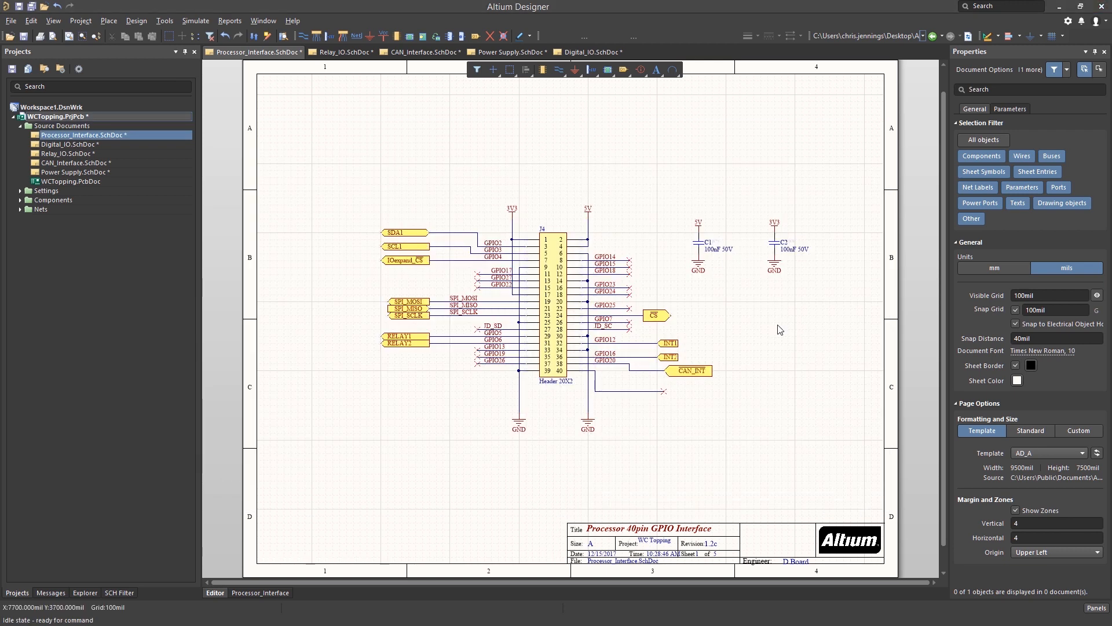